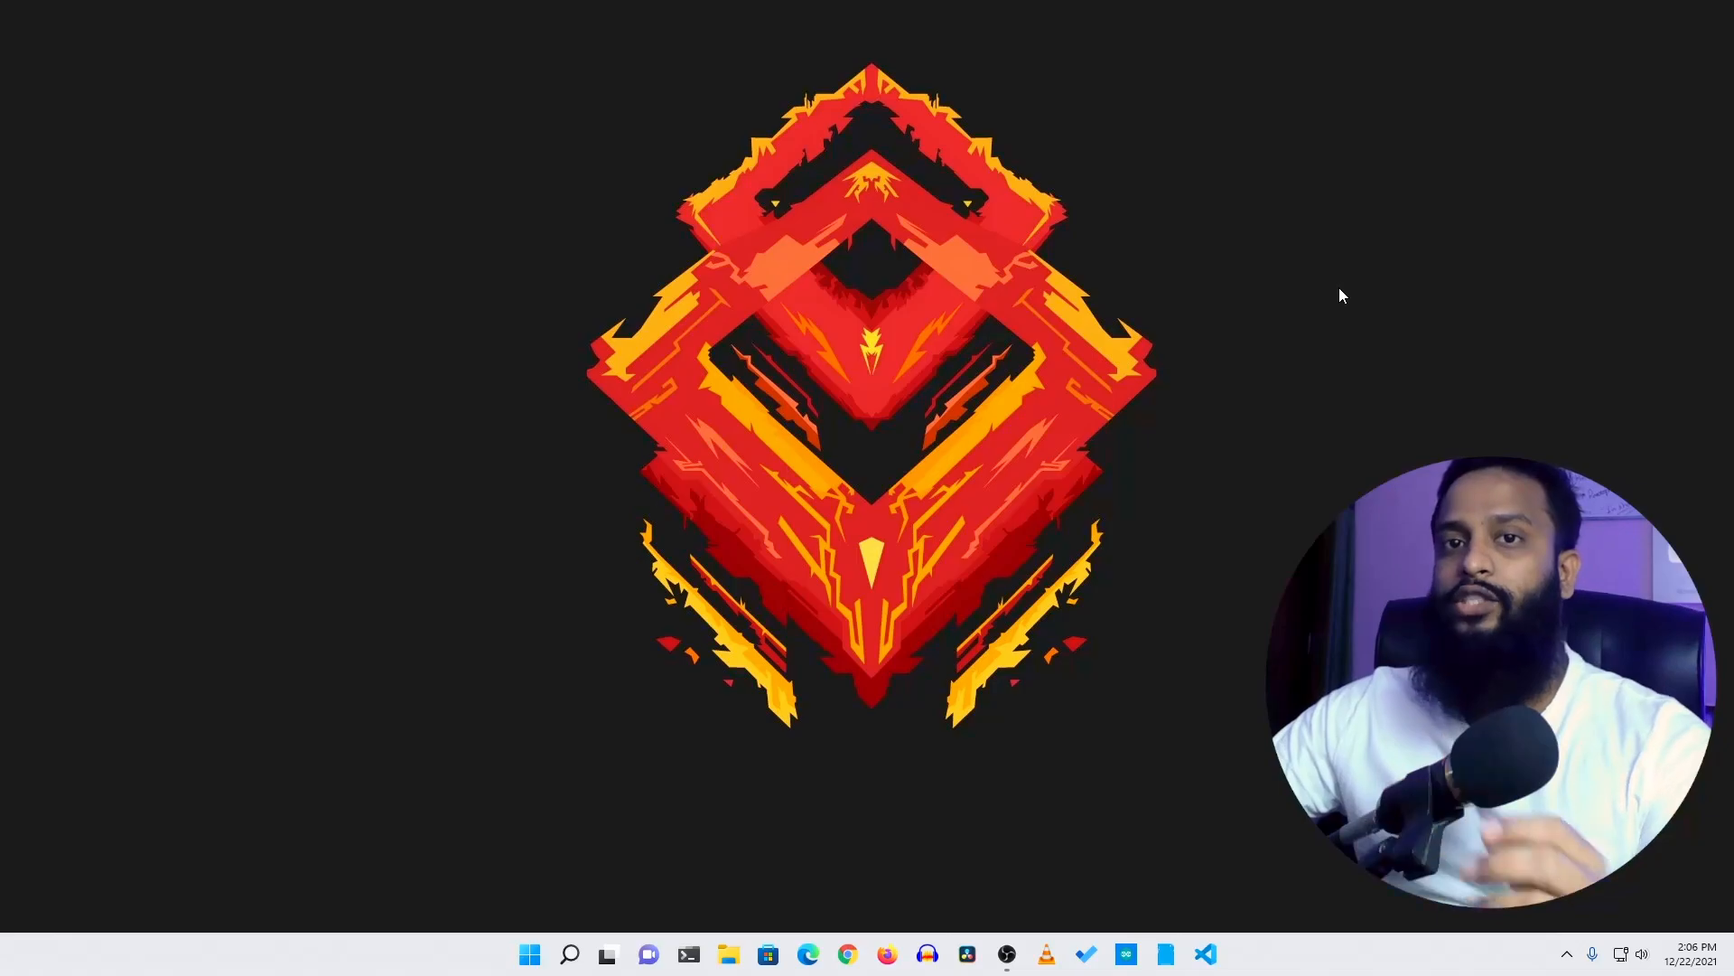
mouse_move(866, 932)
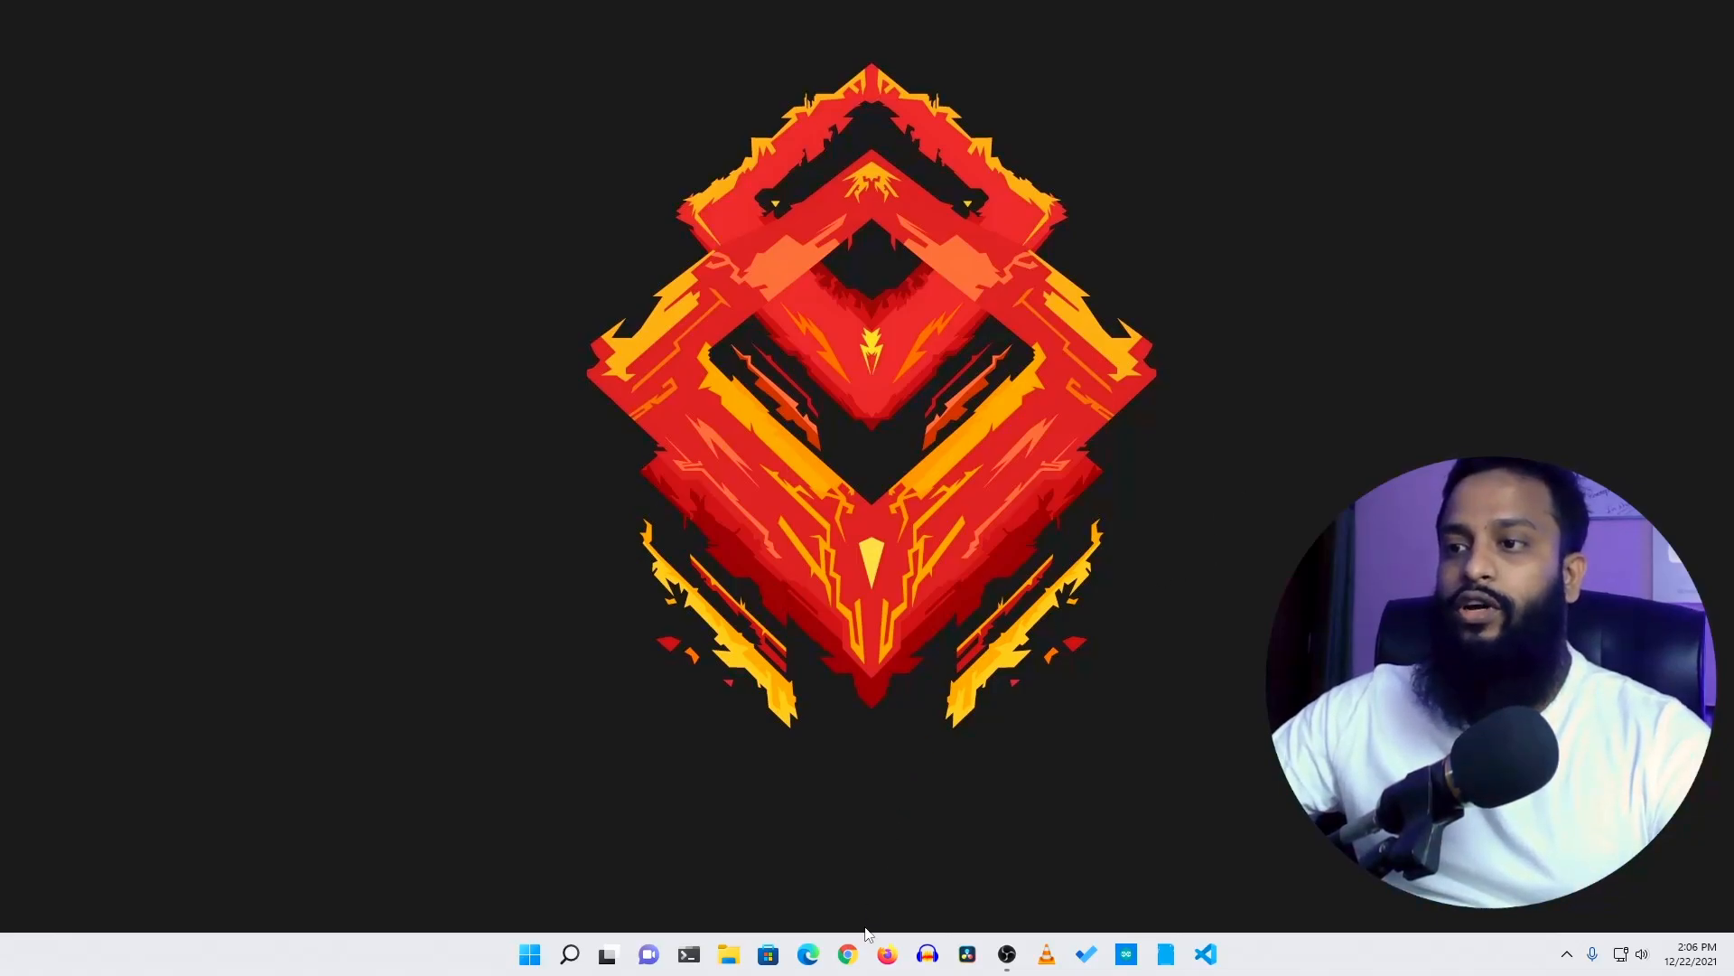
Log in to the router admin panel at 192.168.0.1 in the browser
click(844, 954)
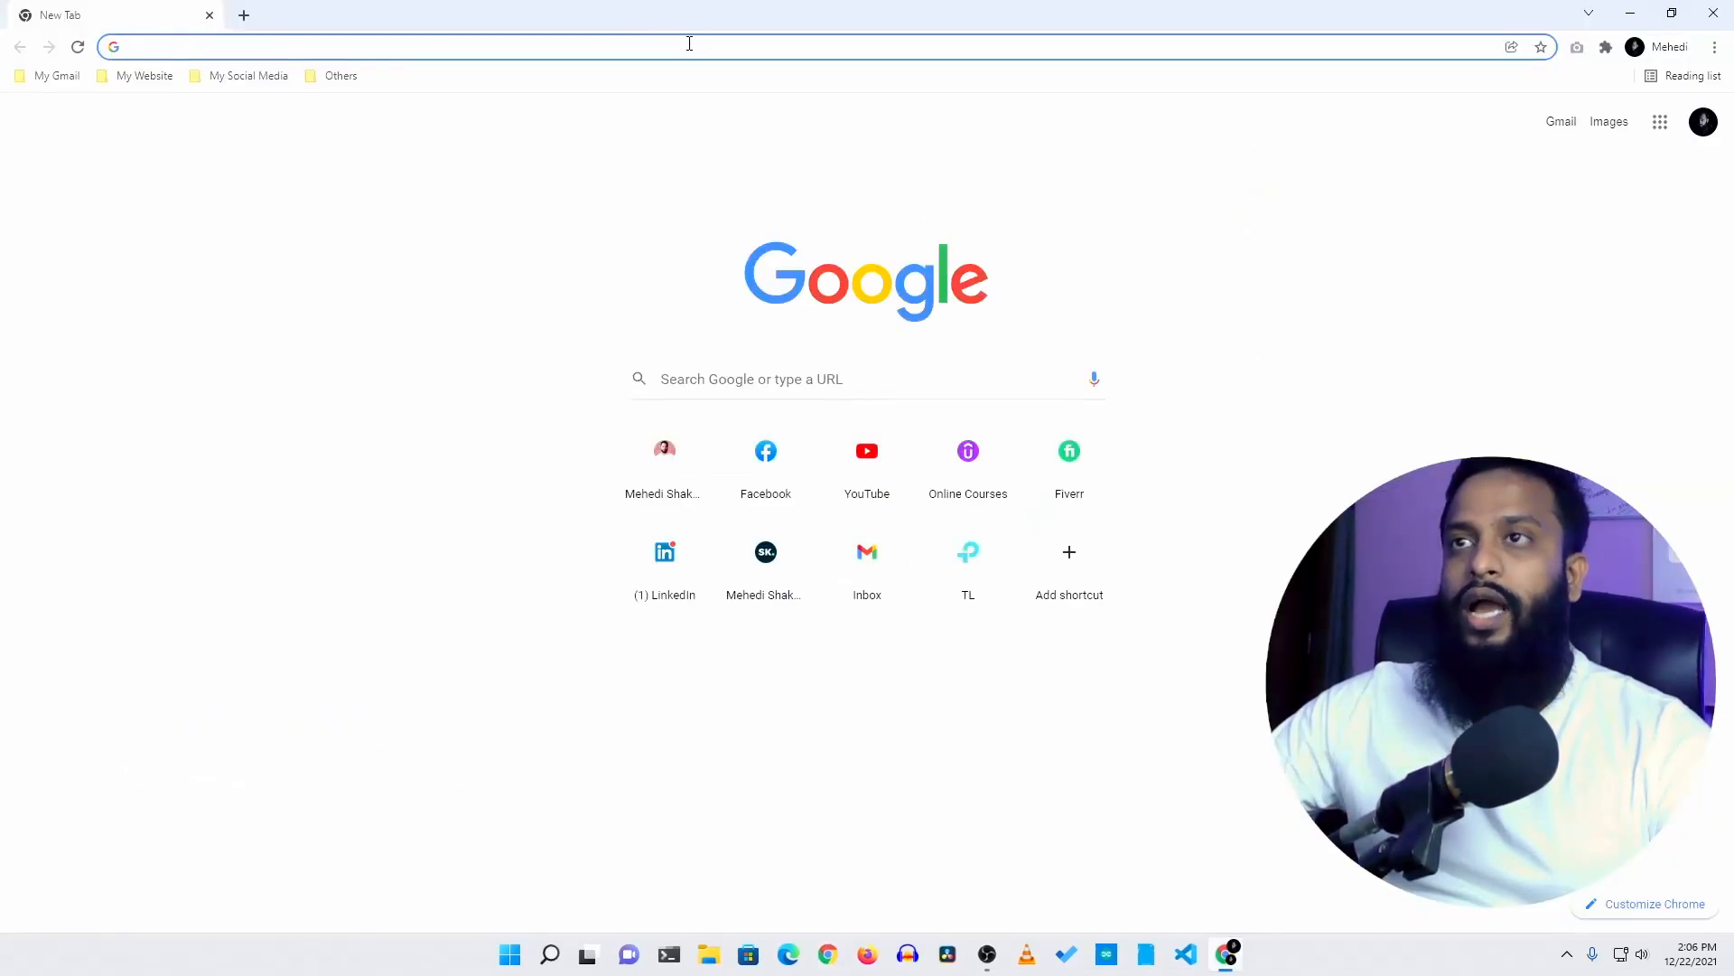
text(192.168.0.1)
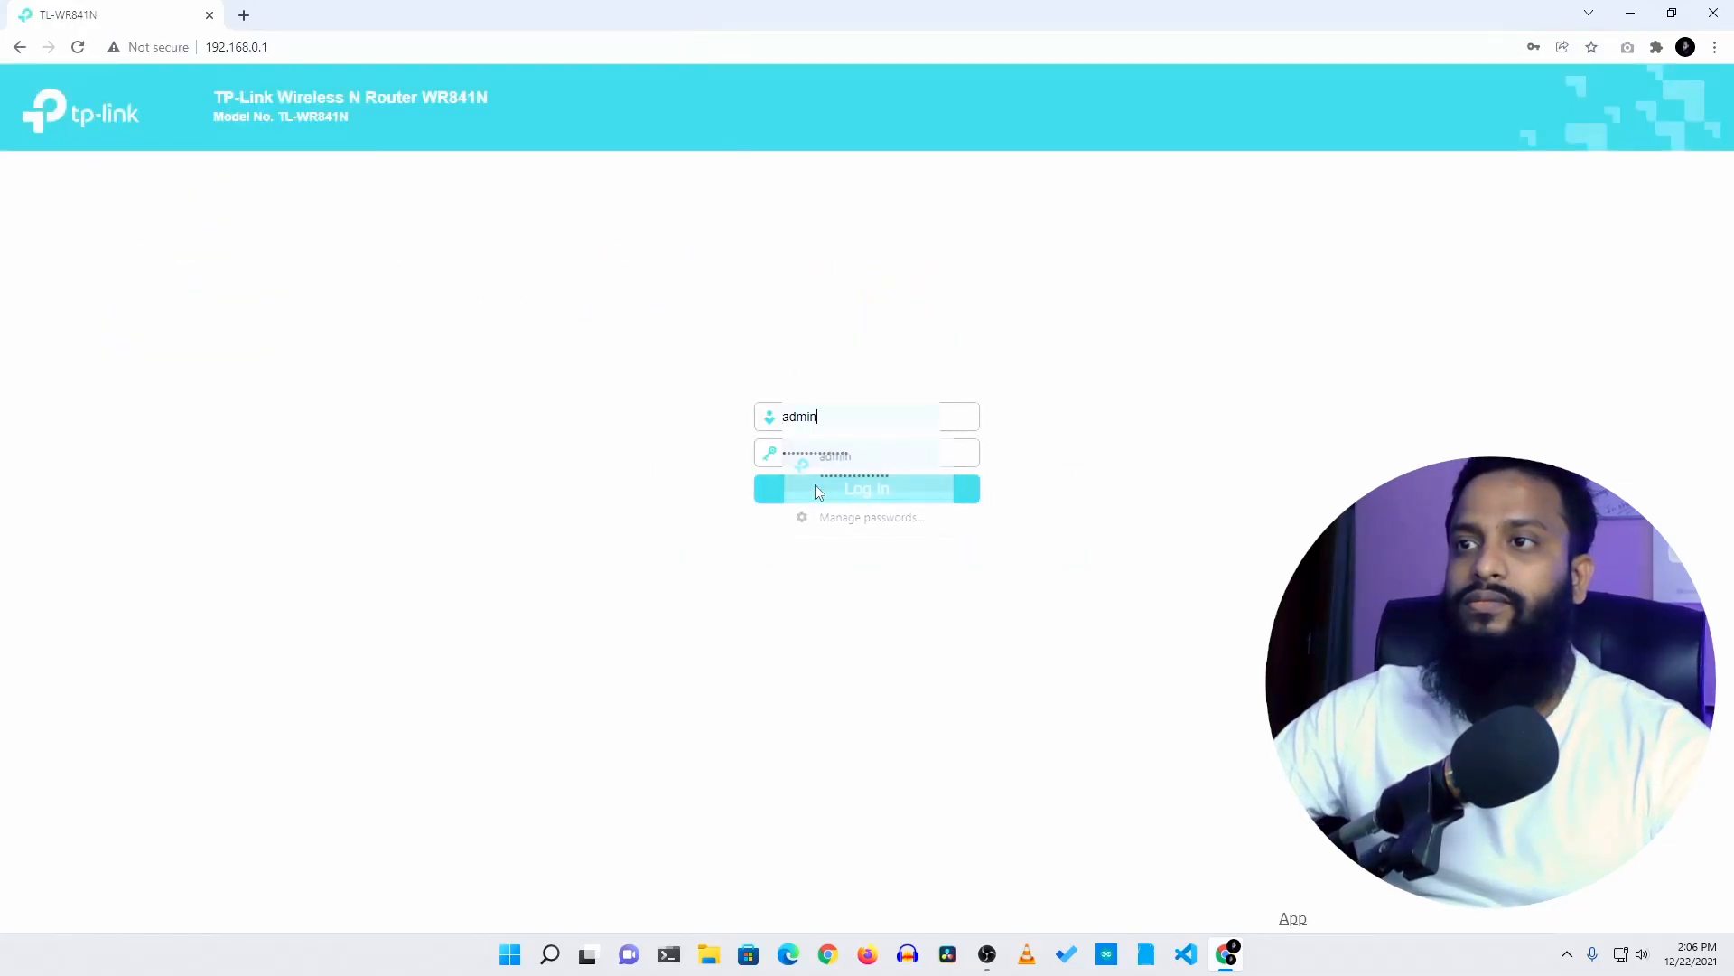
click(866, 490)
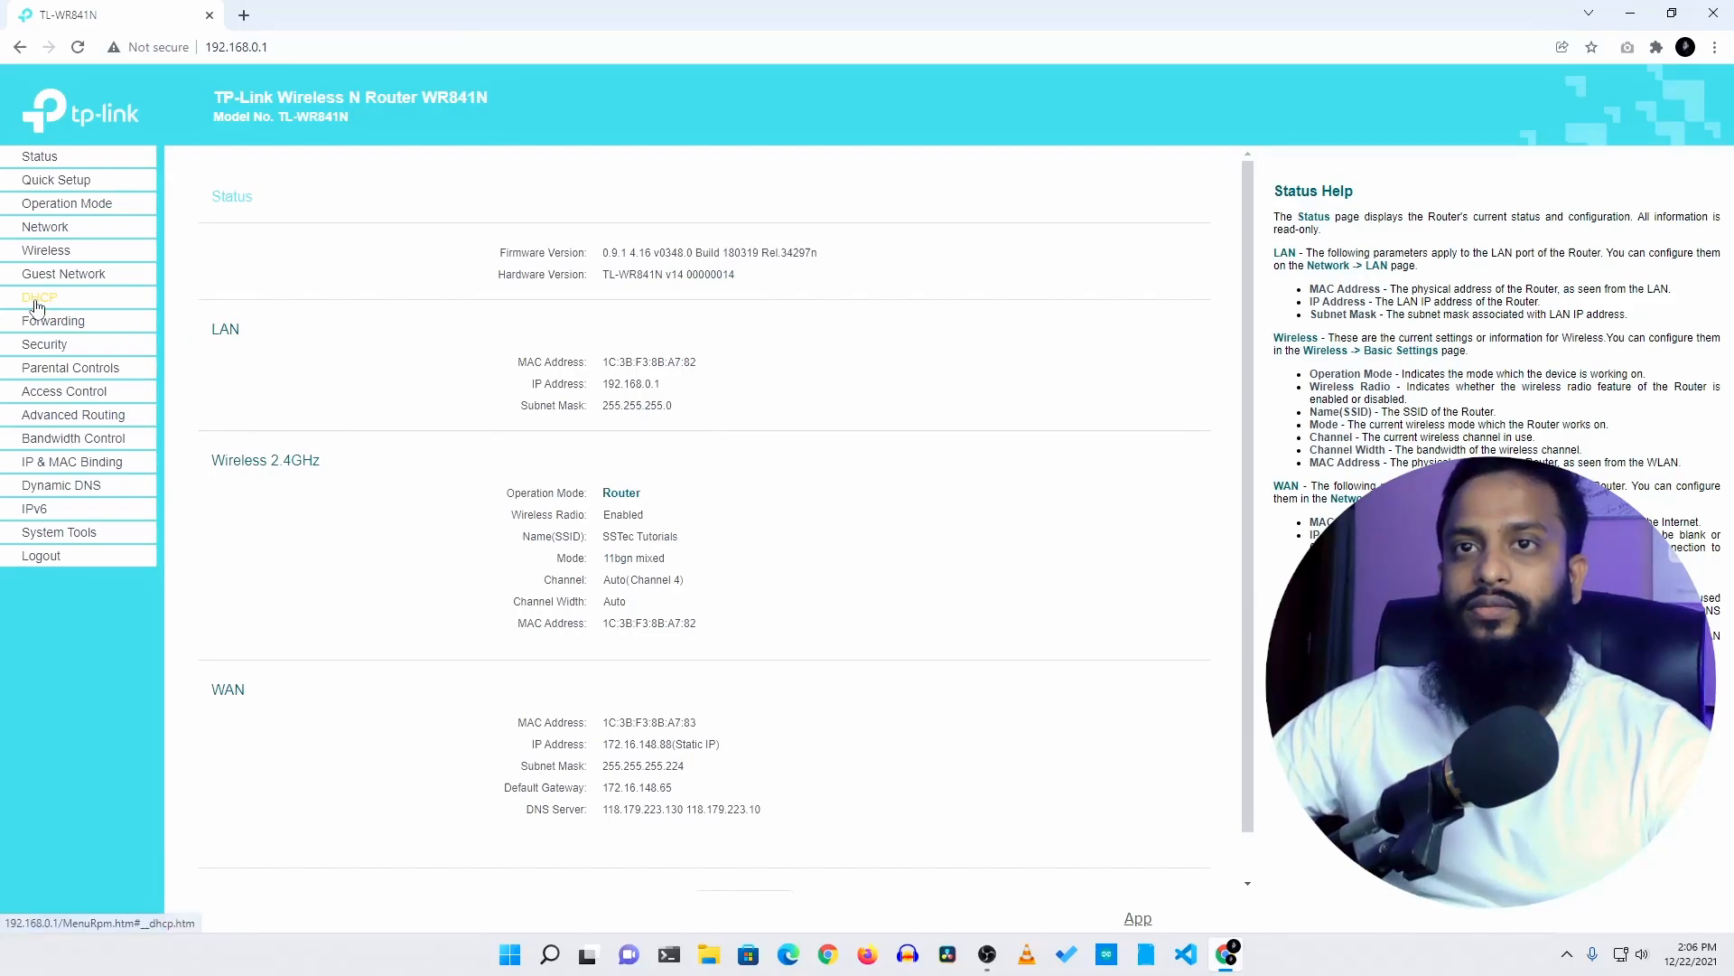
View the router's DHCP client list and refresh it to find the Raspberry Pi's address
click(38, 297)
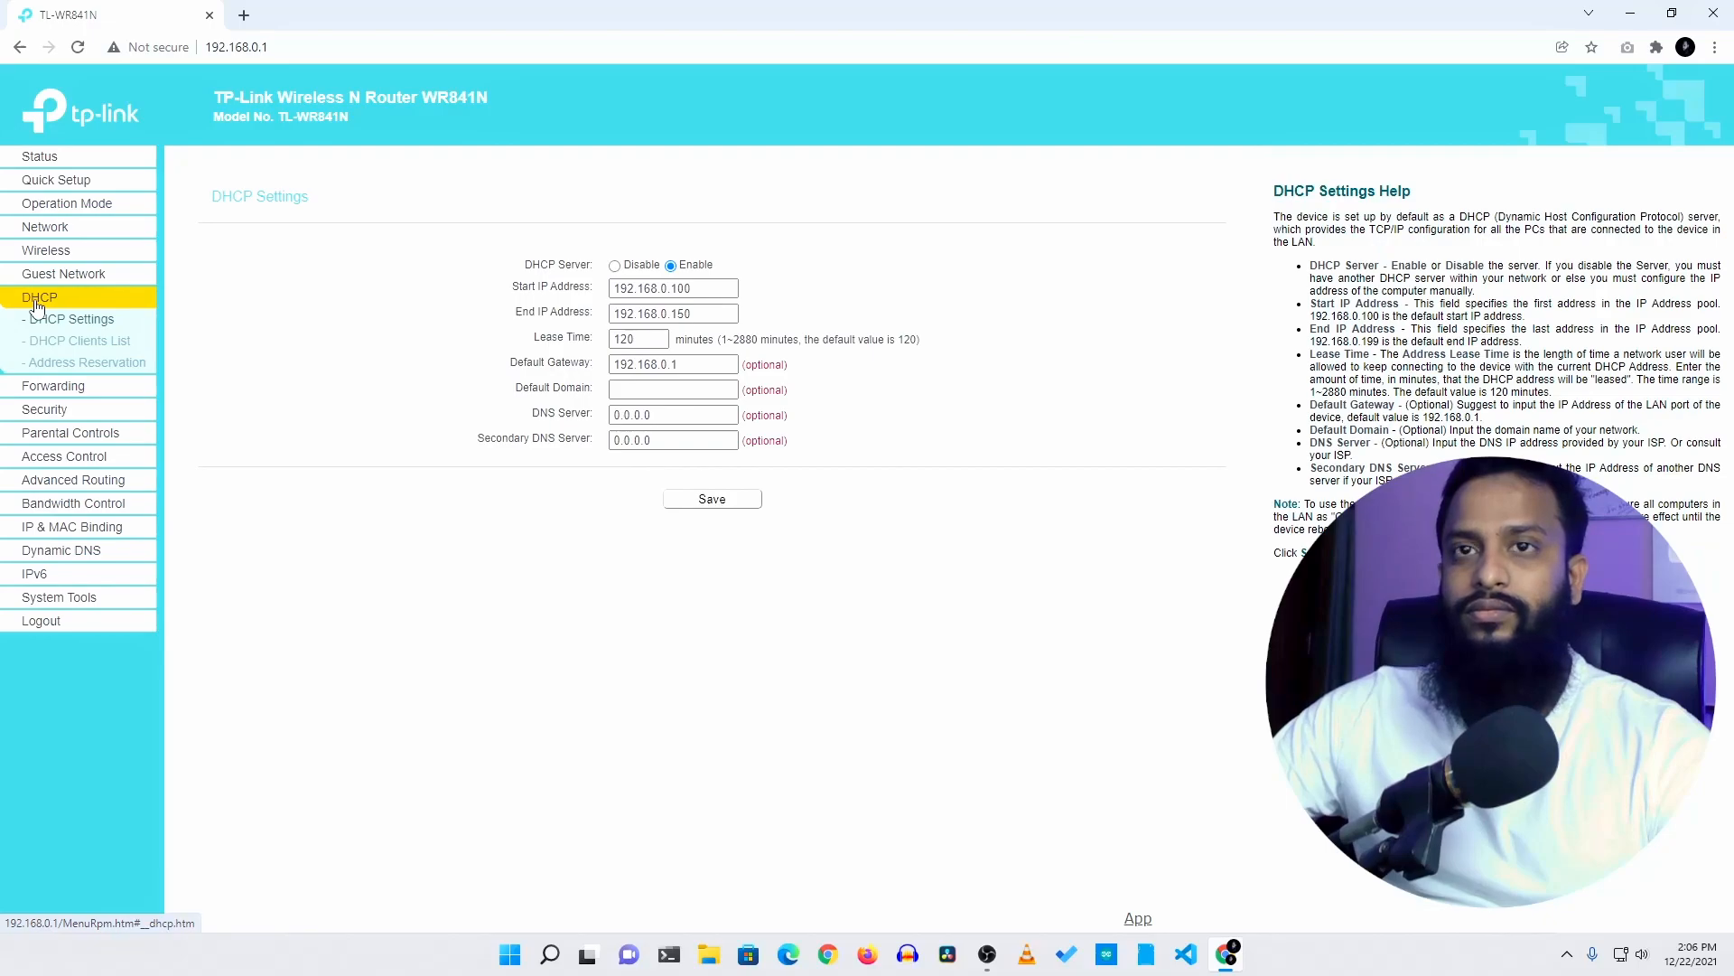
click(78, 340)
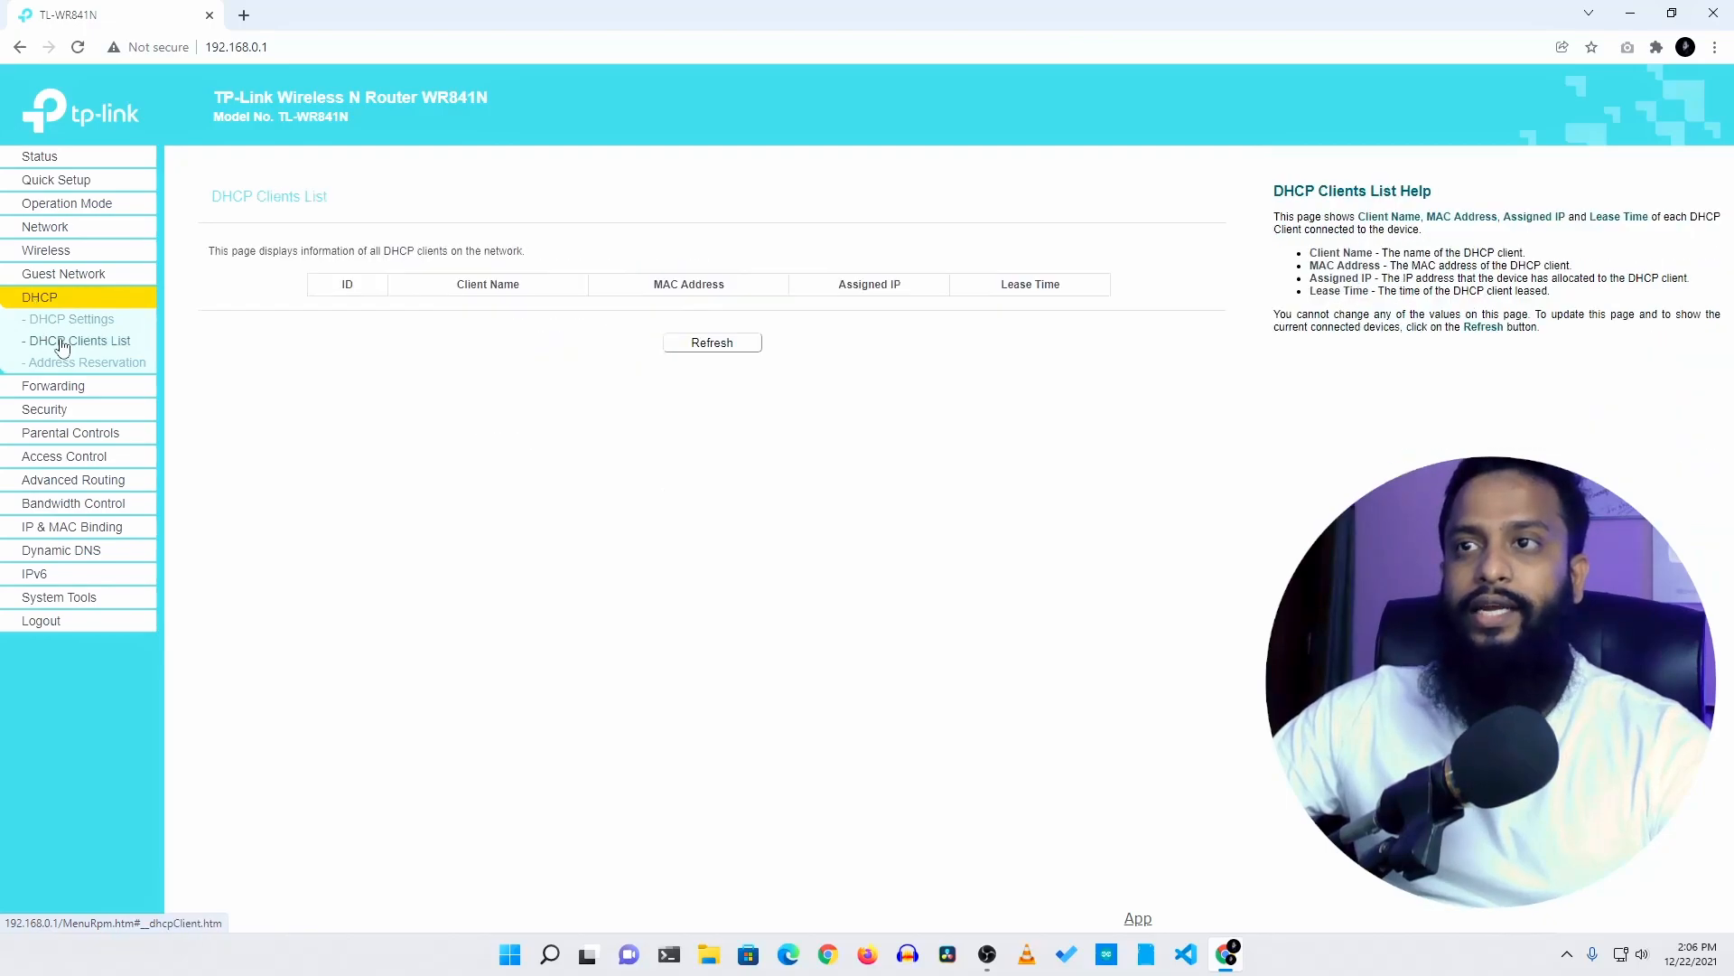
click(712, 341)
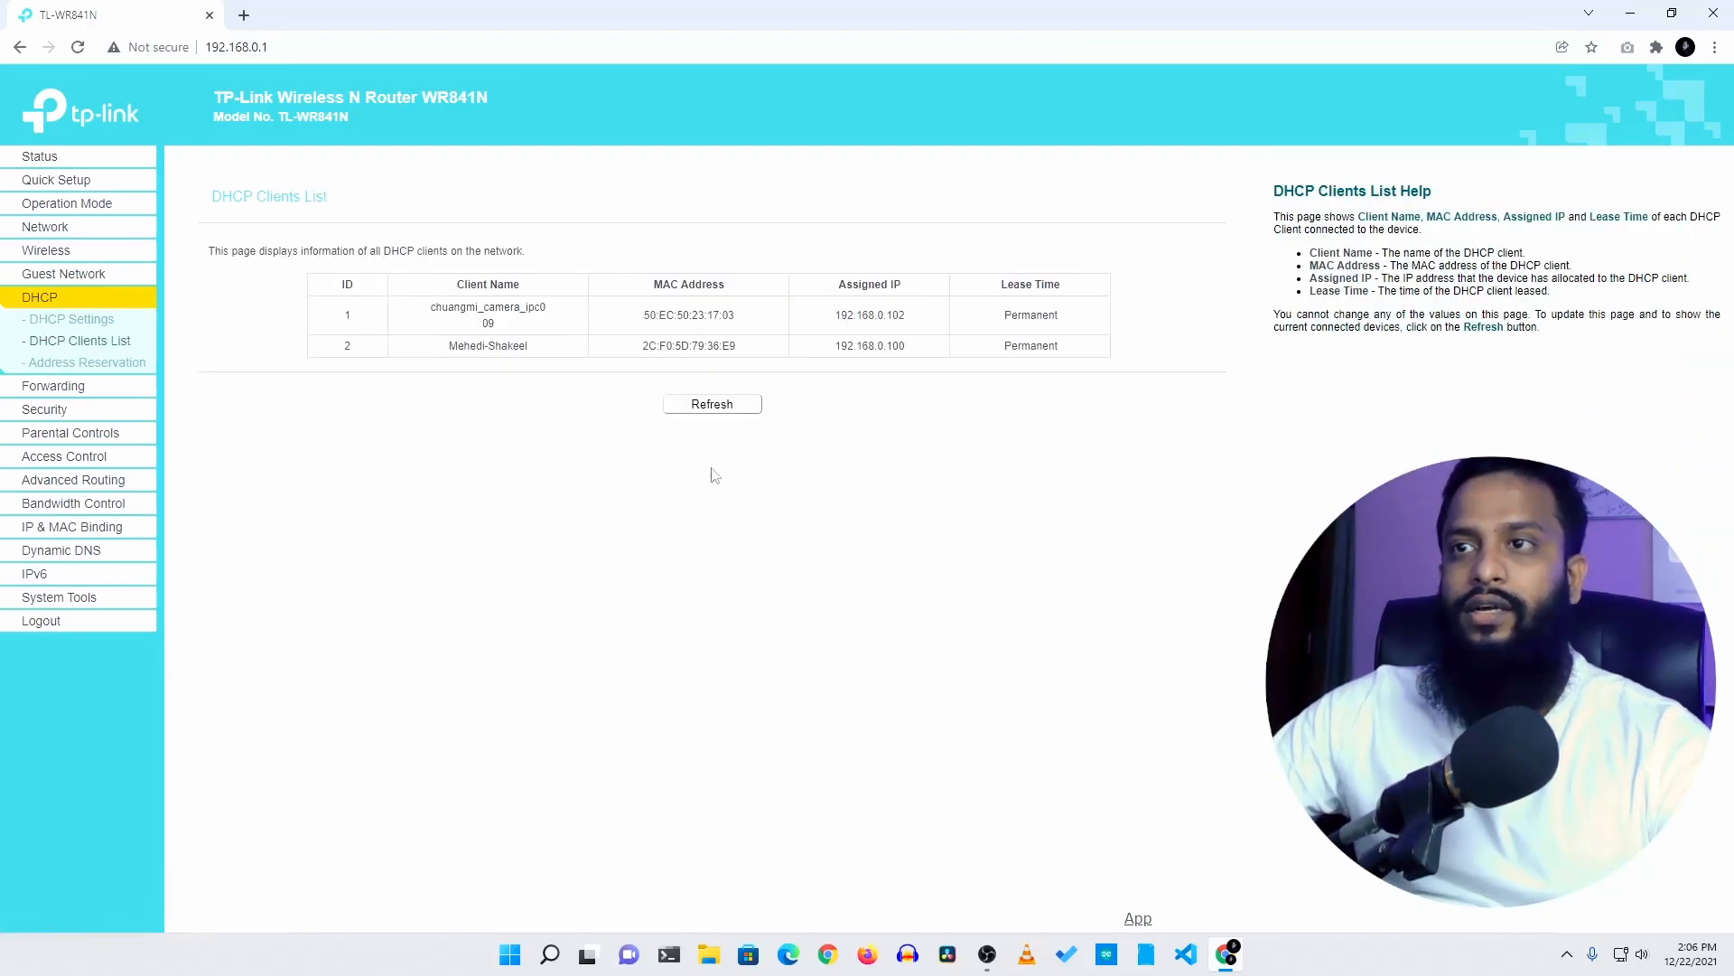
click(712, 403)
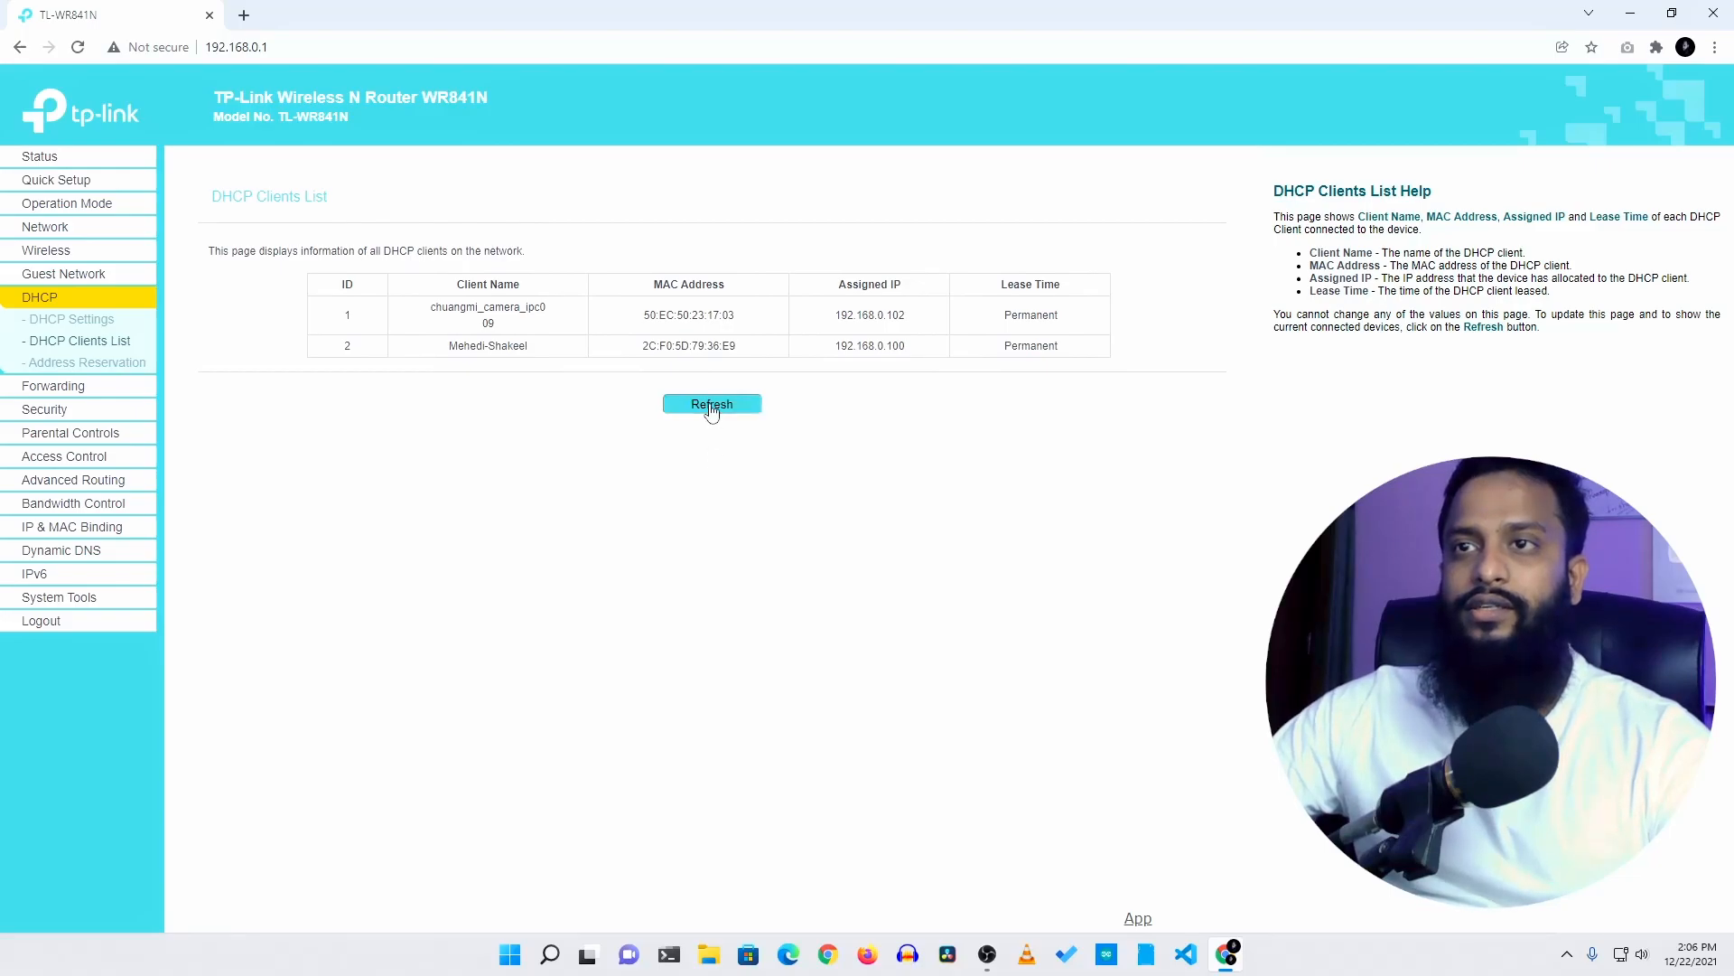
click(712, 403)
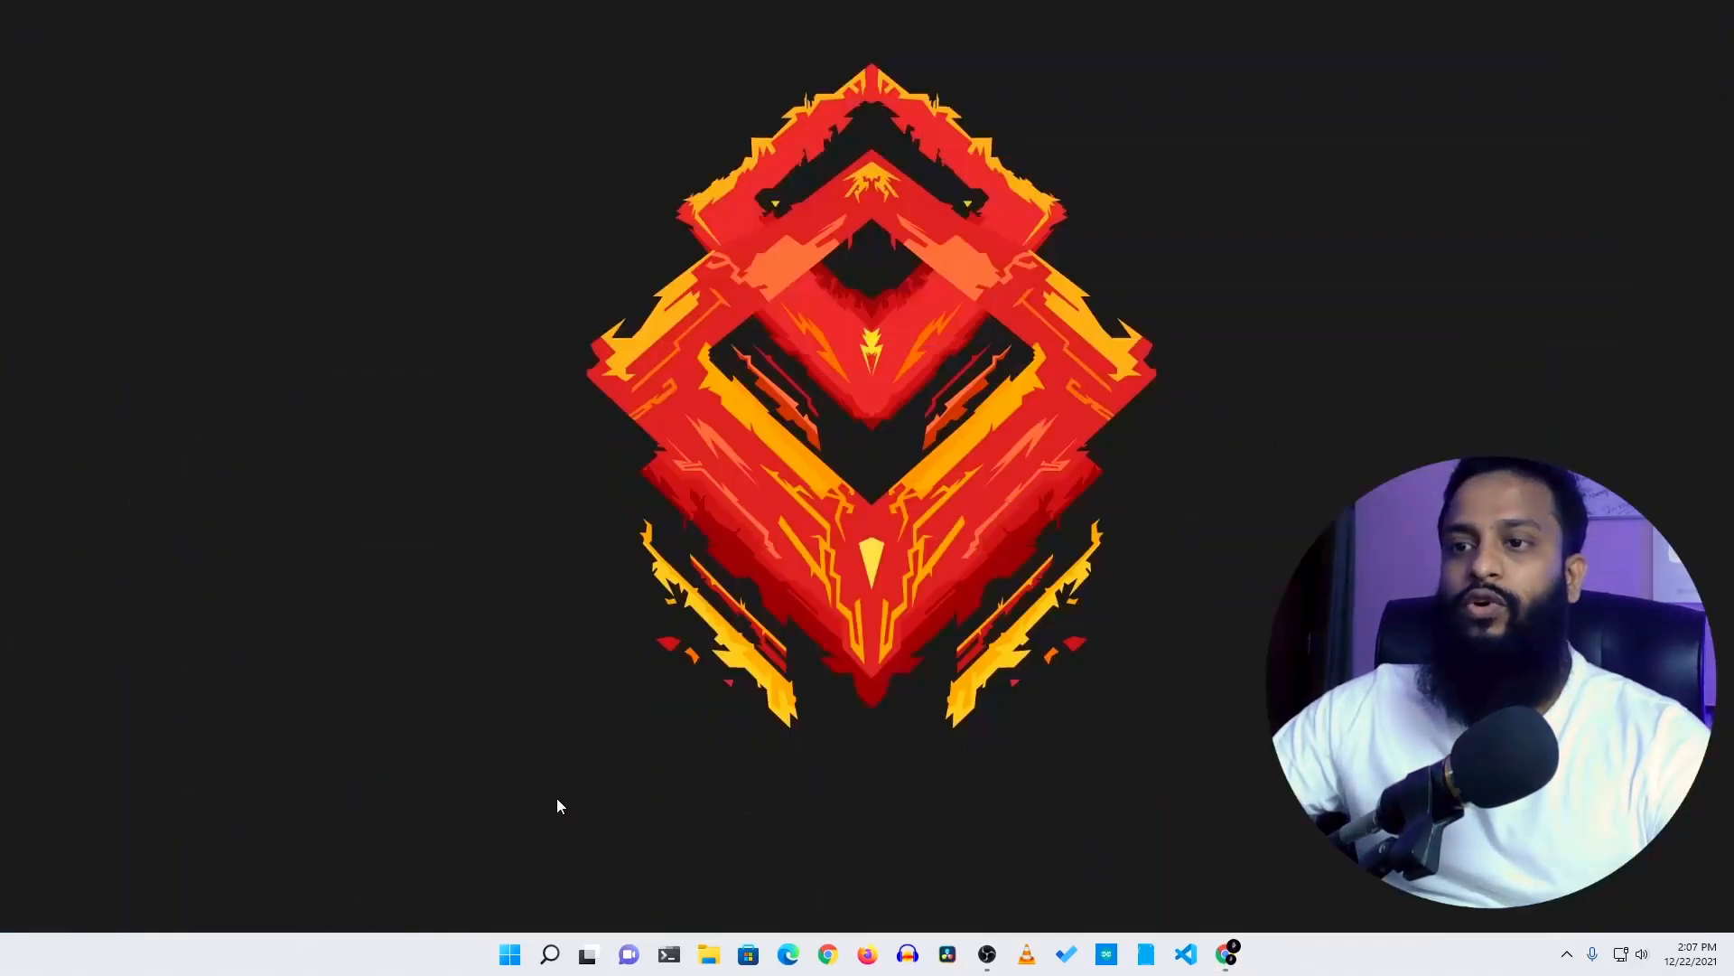
Launch VNC Viewer and connect to the saved Raspberry Pi at 192.168.0.106
click(510, 954)
text(vnc)
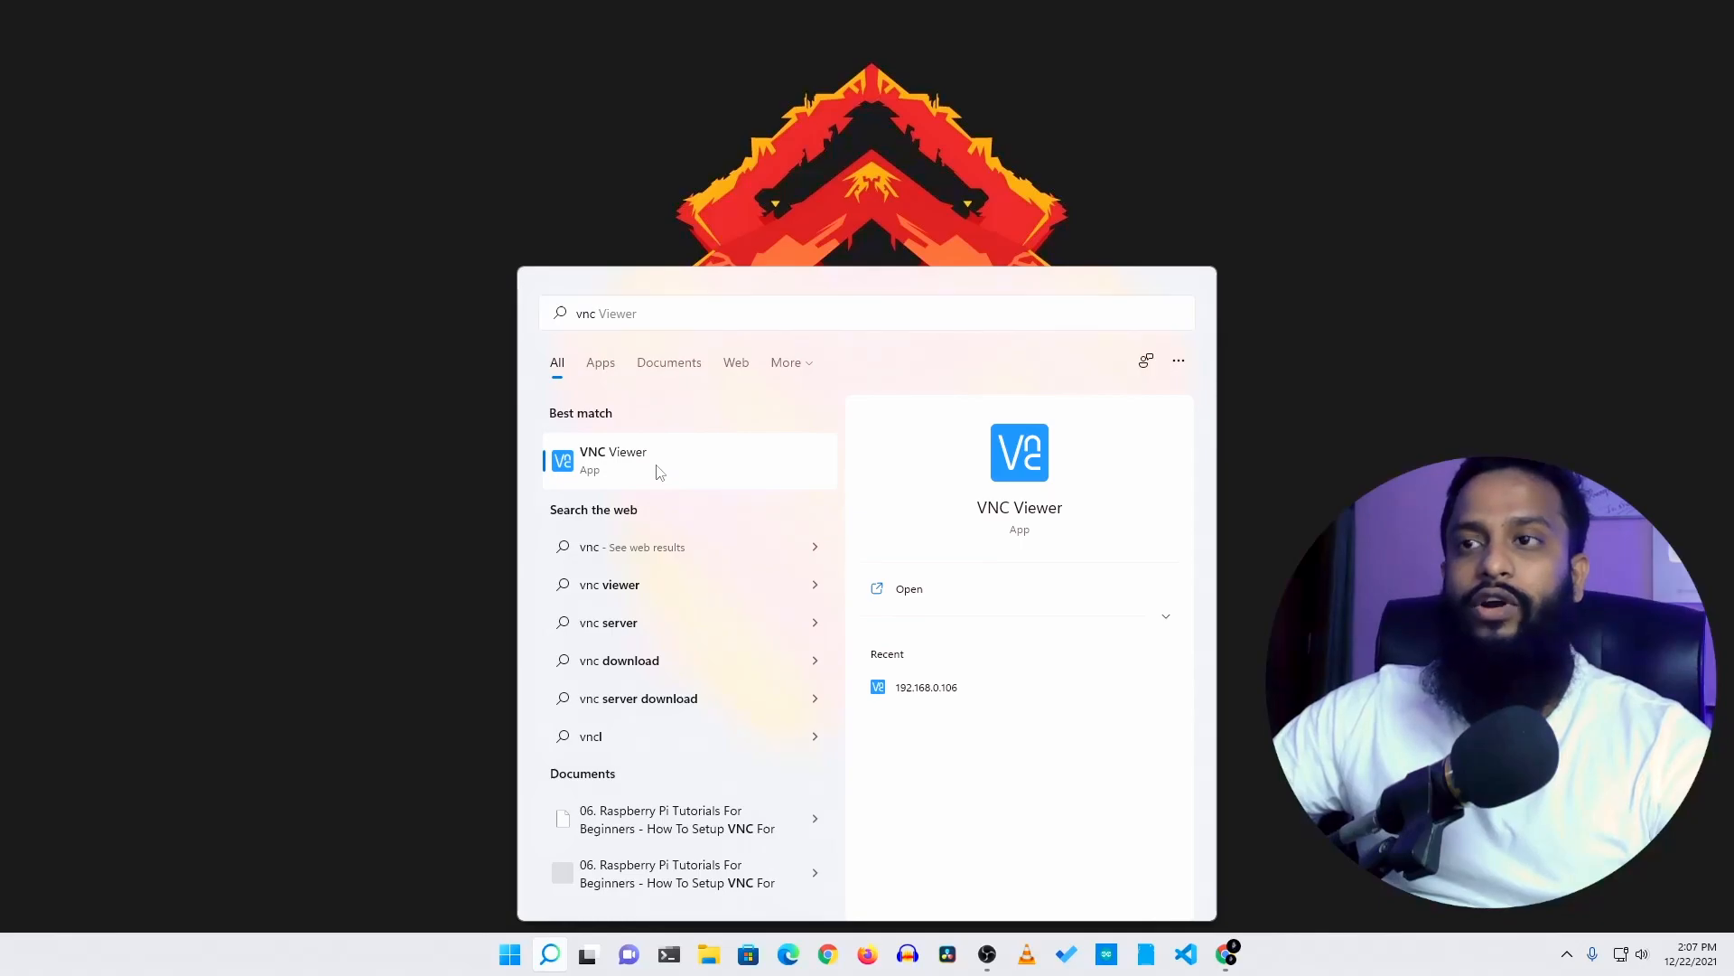
click(613, 461)
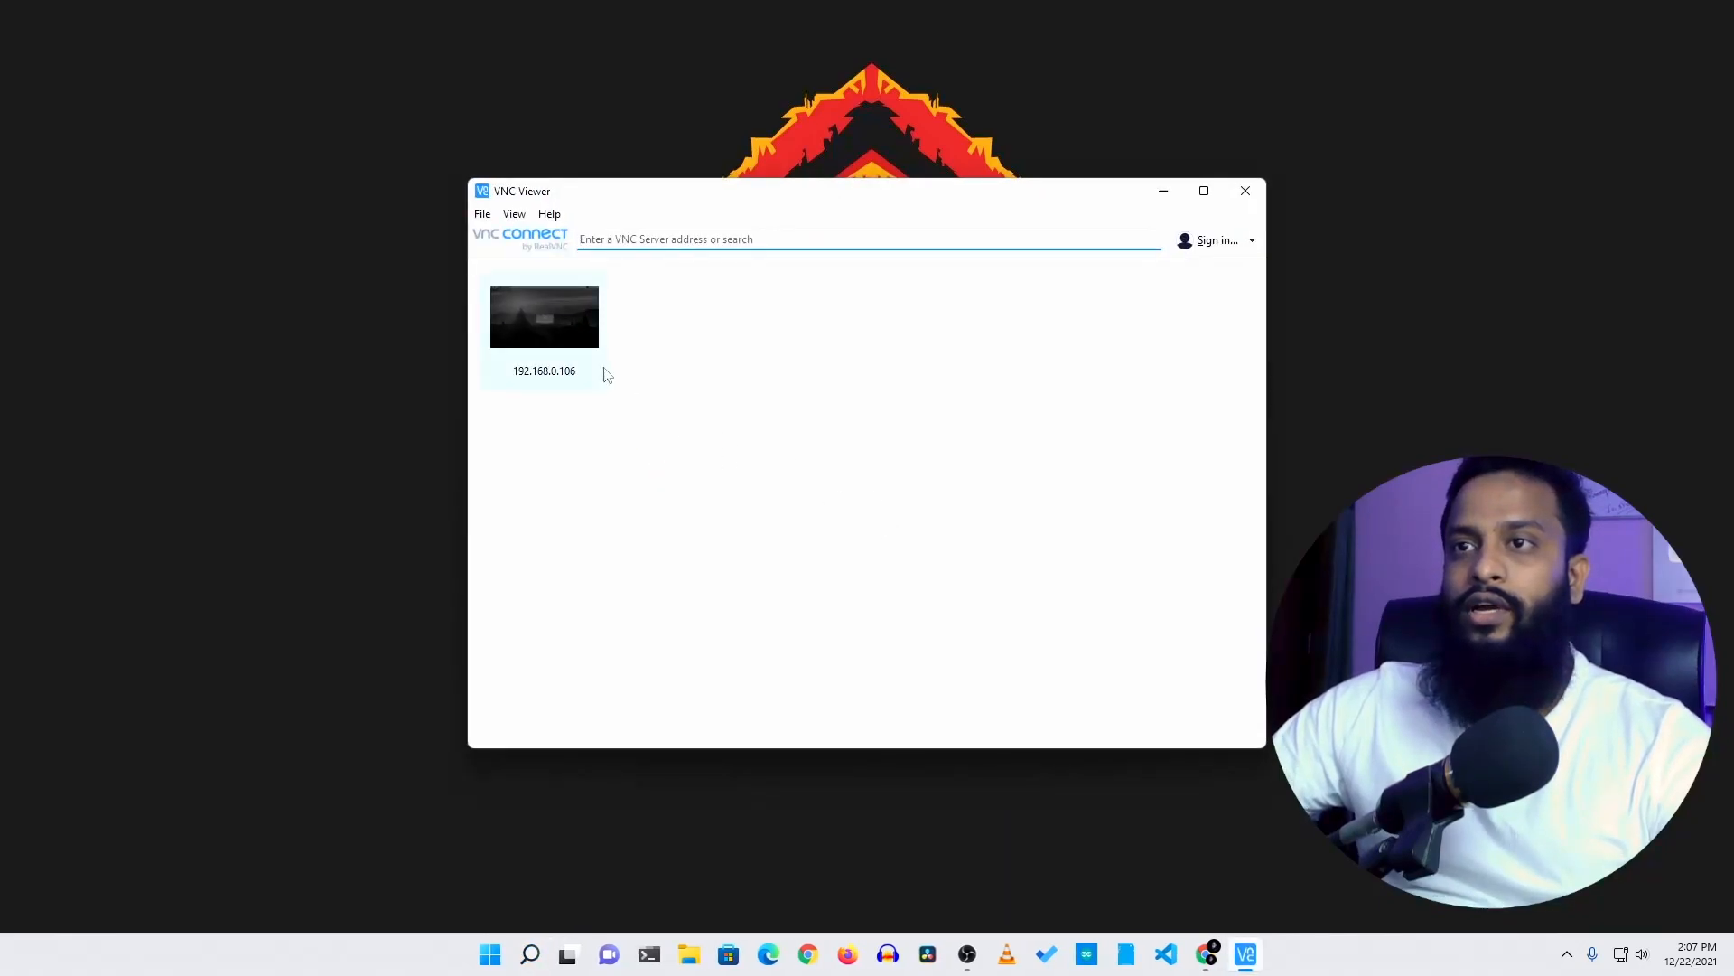
mouse_move(560, 336)
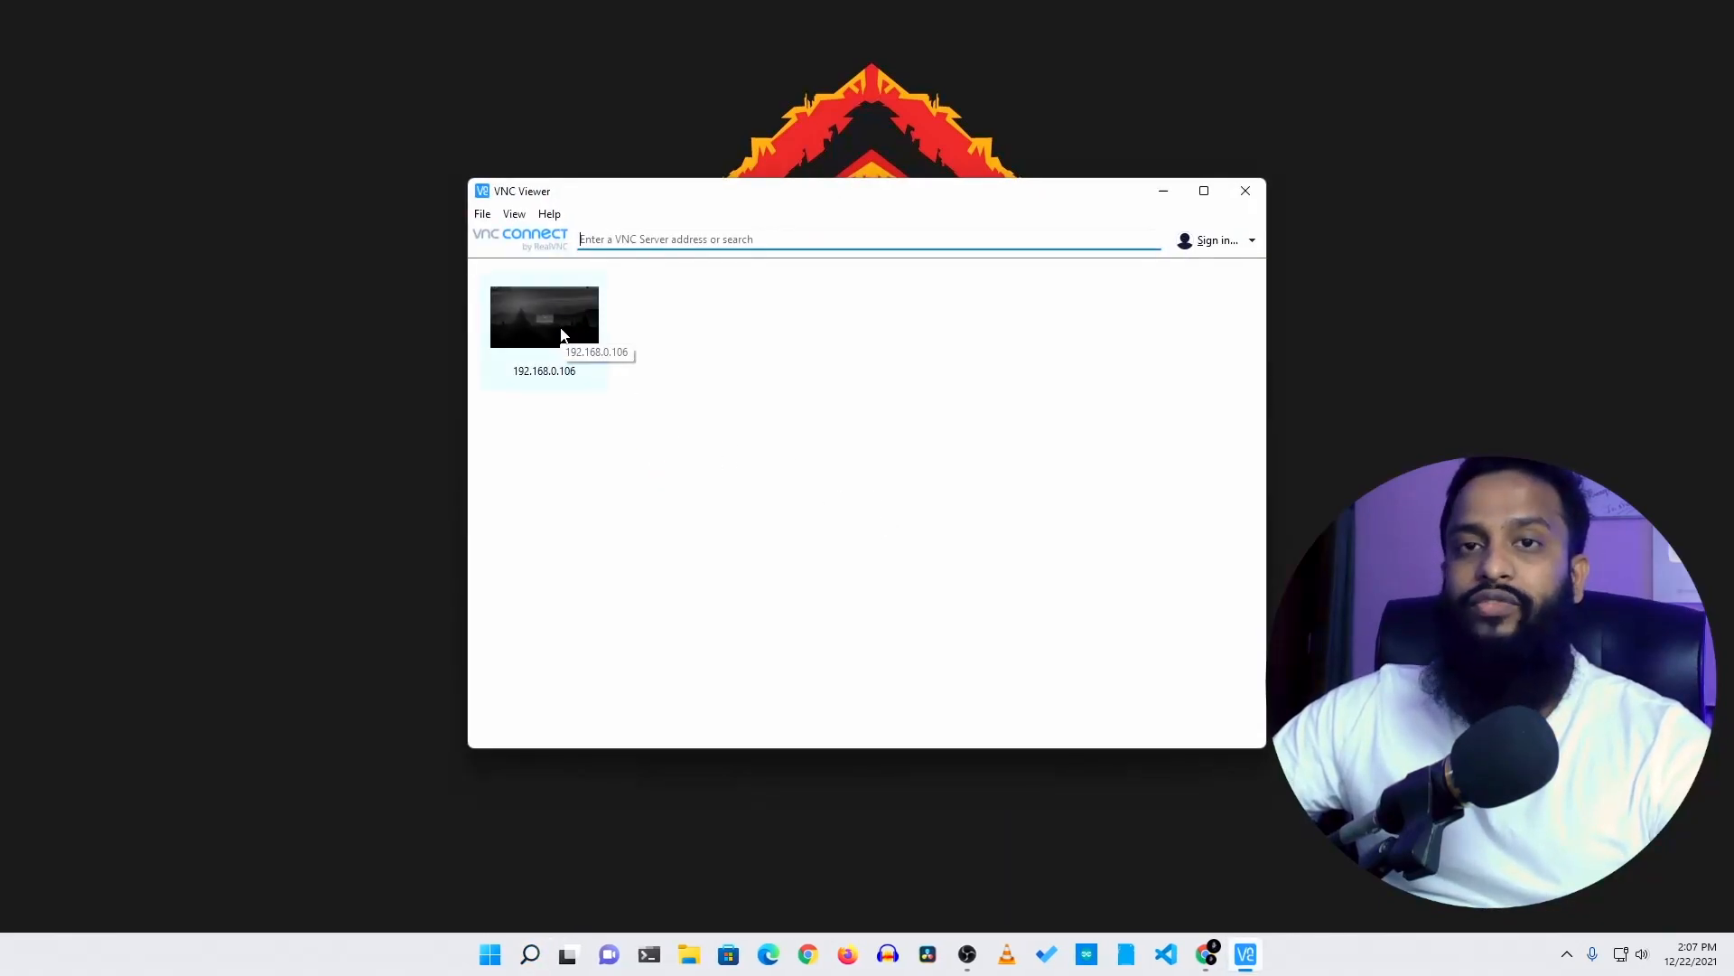
click(543, 318)
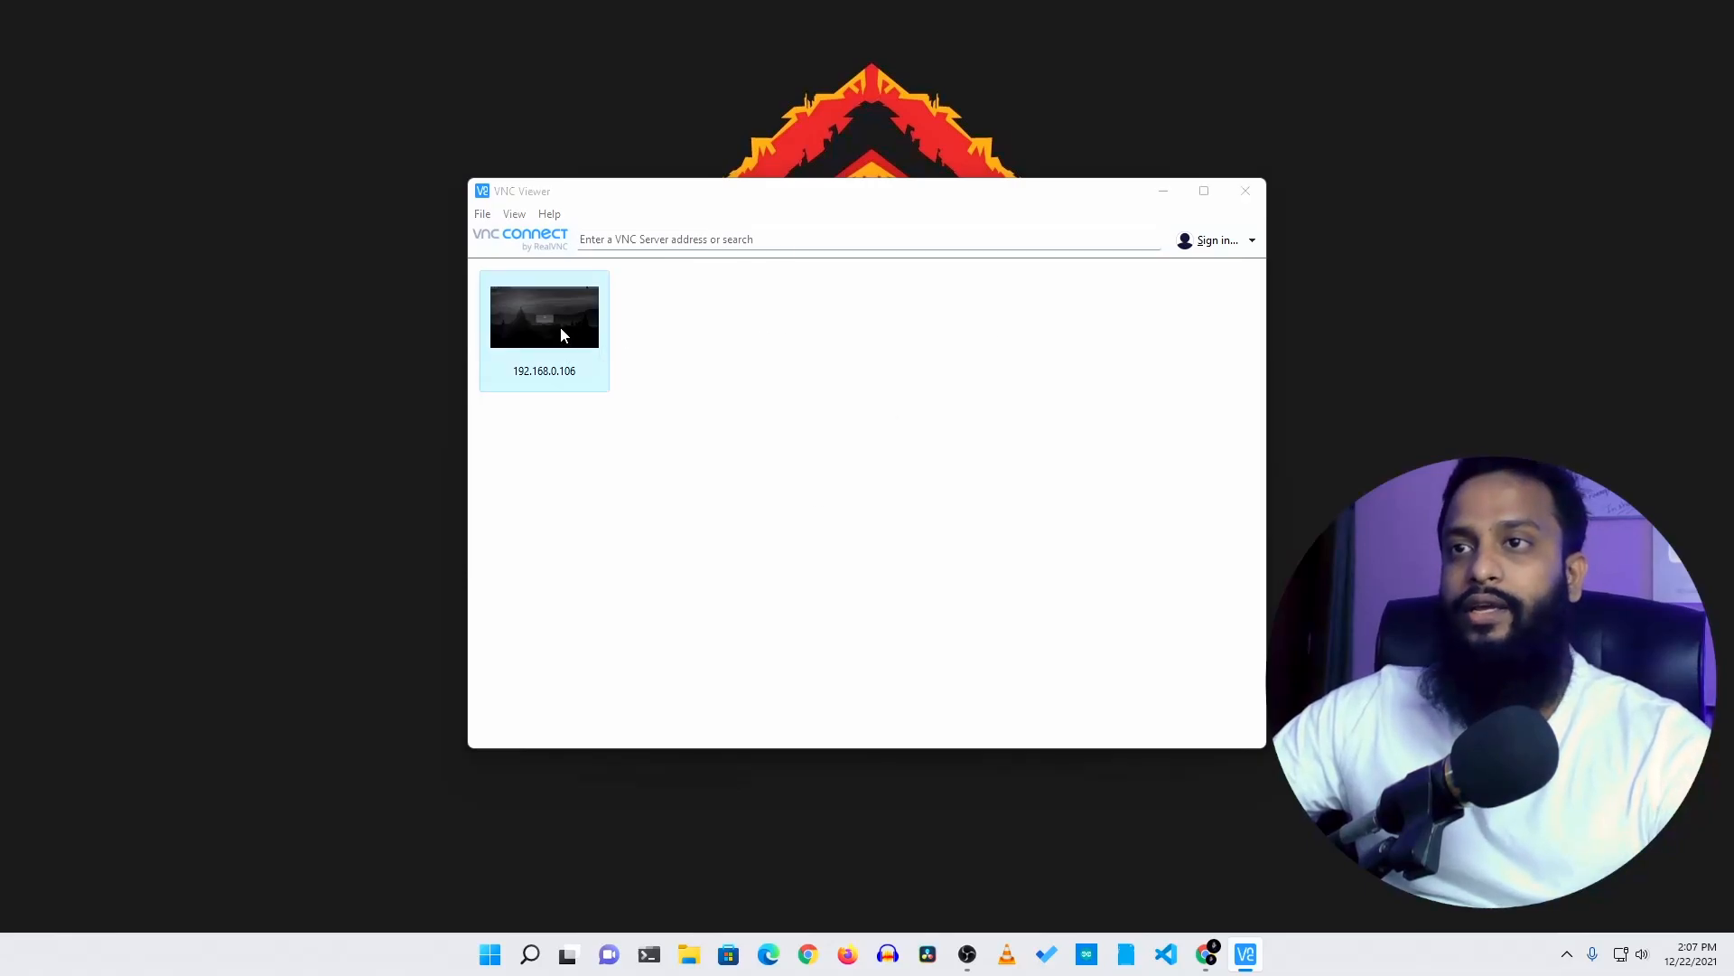
double_click(544, 316)
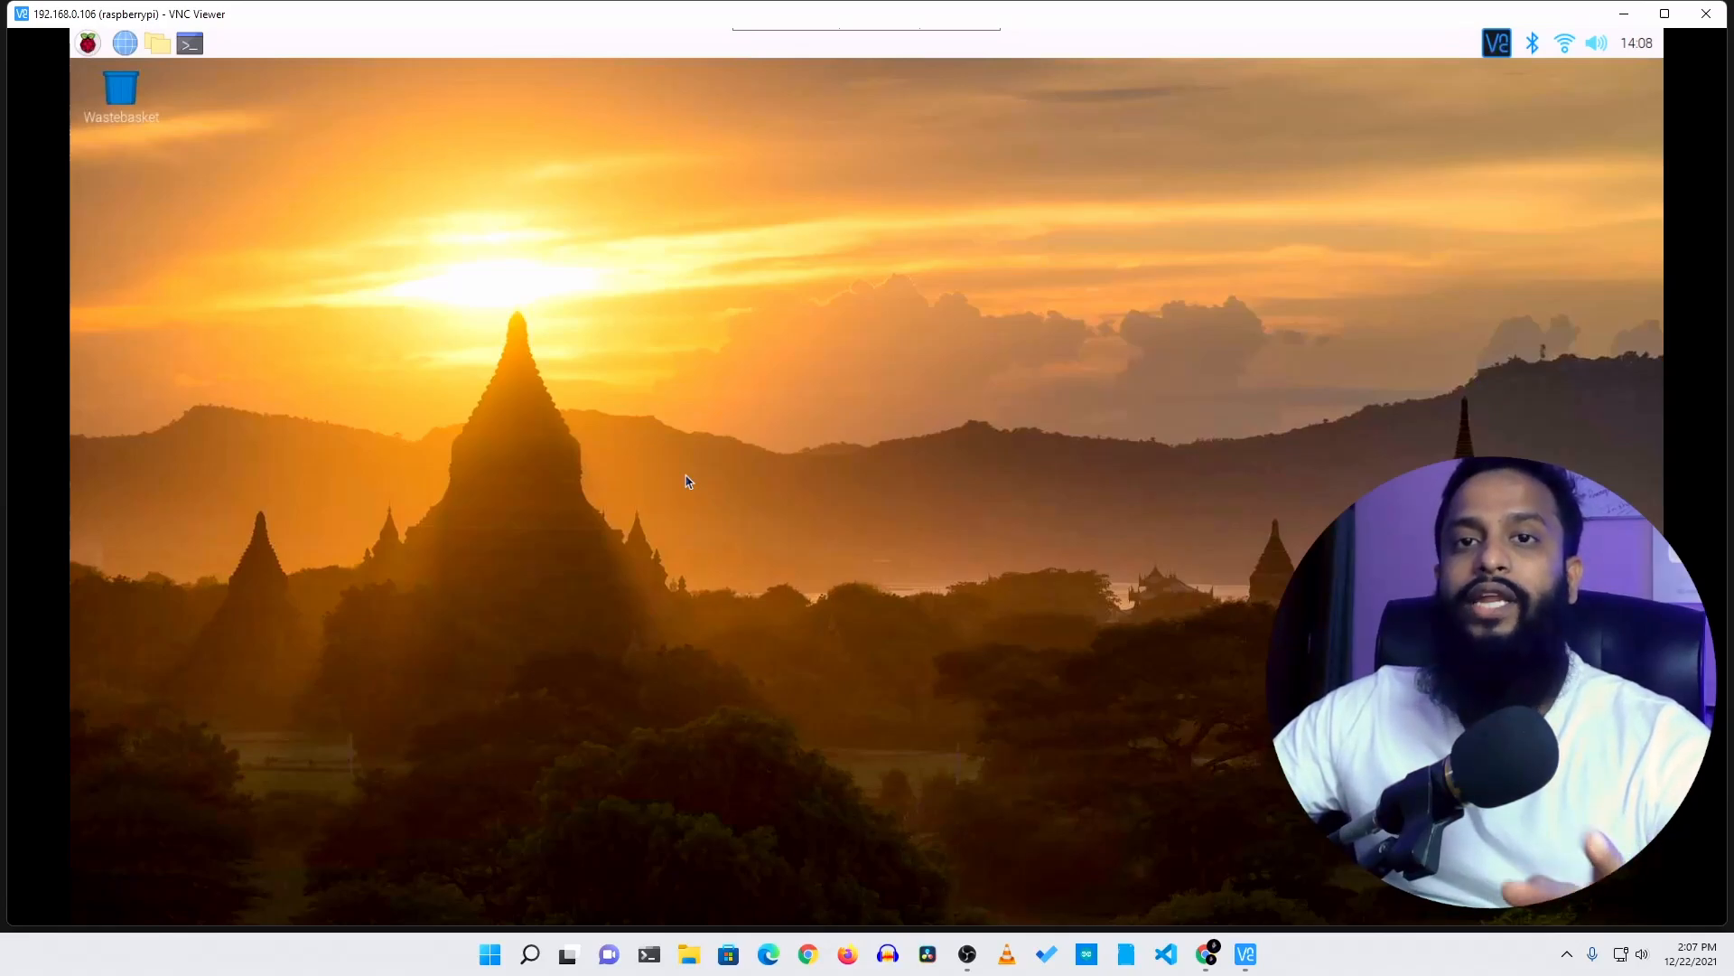
mouse_move(738, 504)
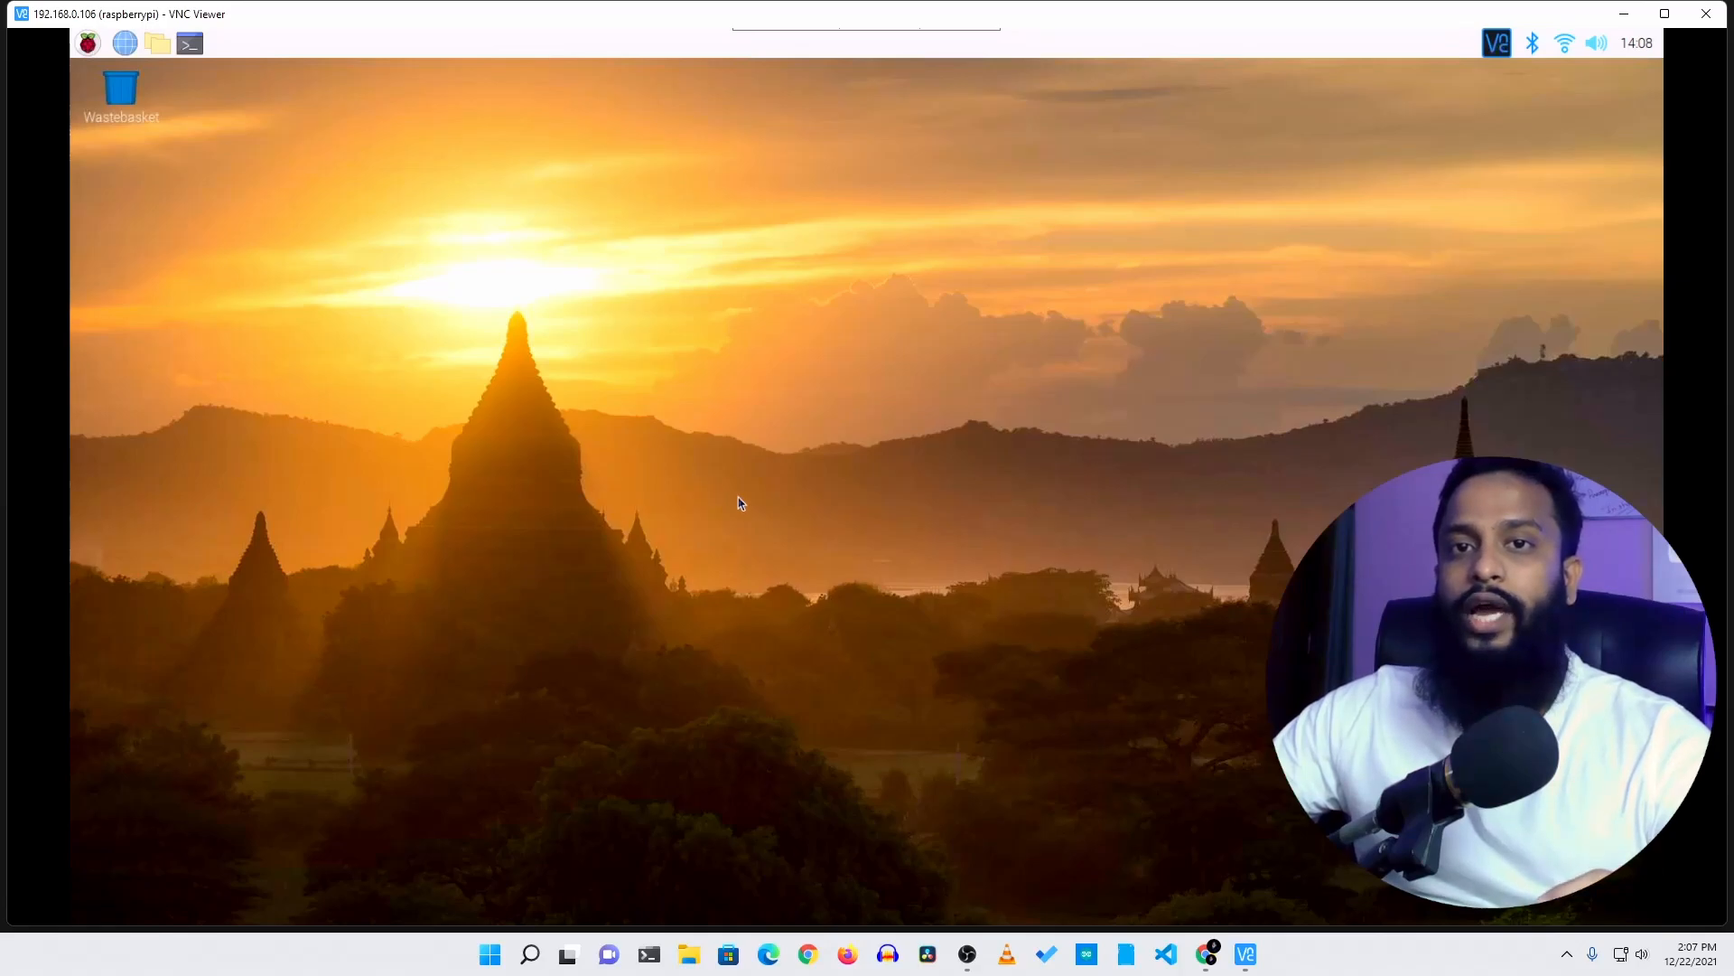
mouse_move(863, 798)
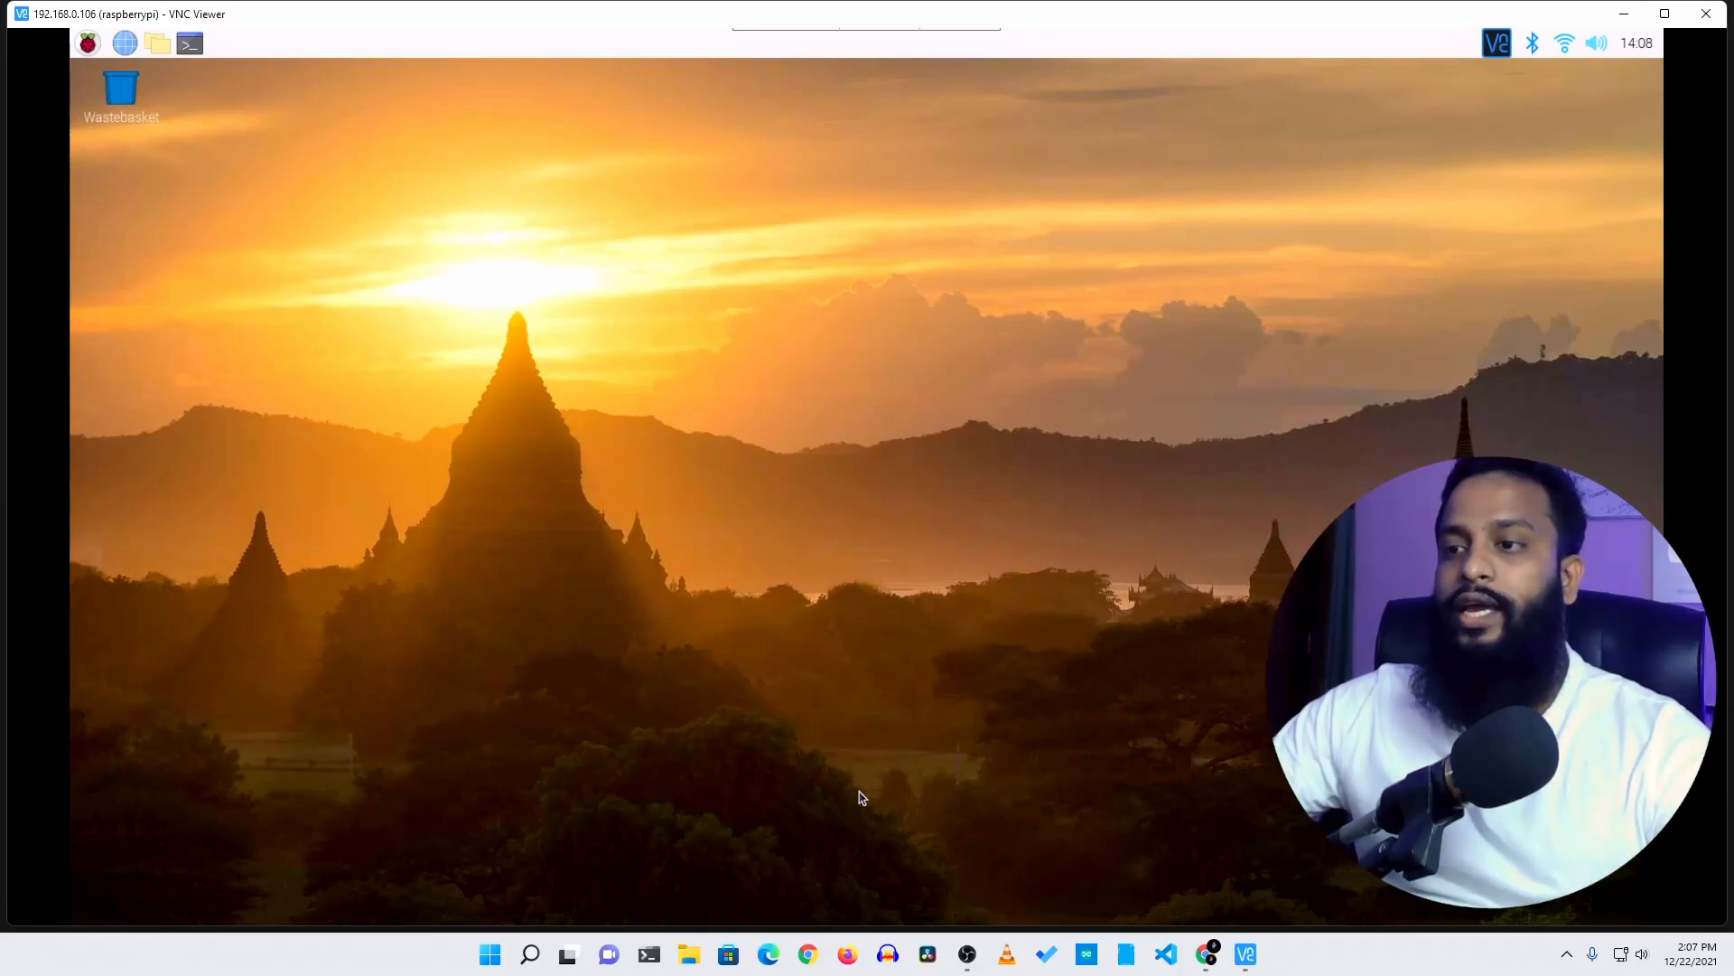
Search Google for 'dataplicity' and open the dataplicity.com home page
click(806, 954)
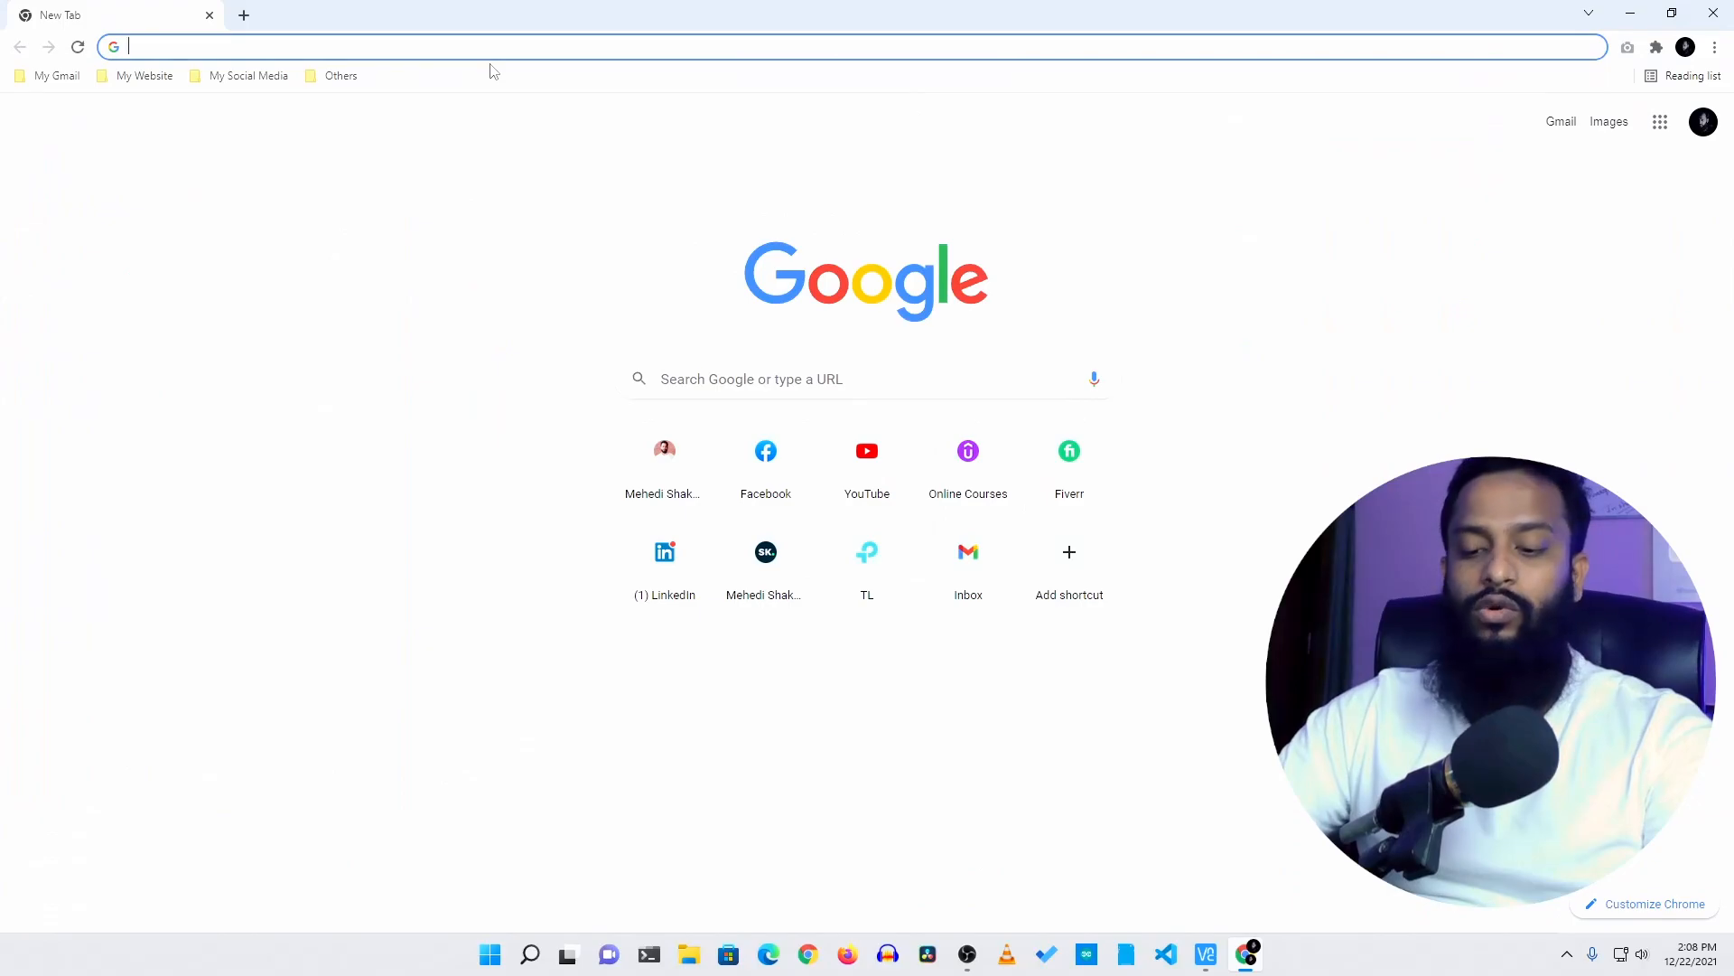
text(dataplicity)
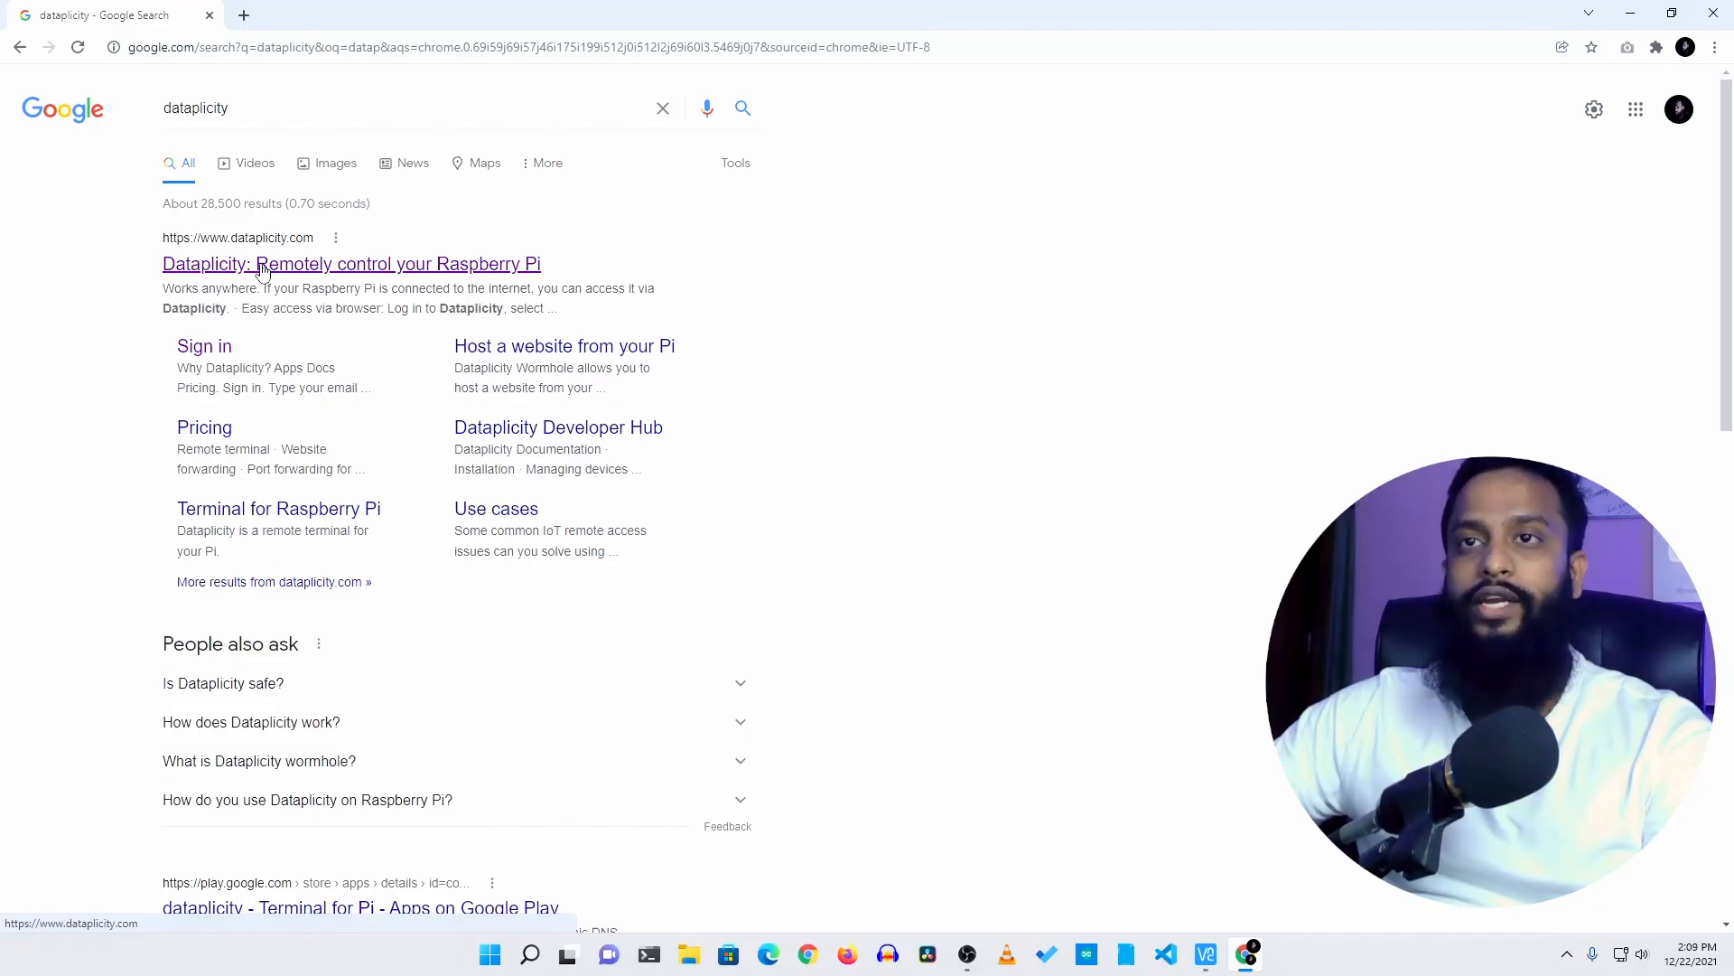
click(351, 264)
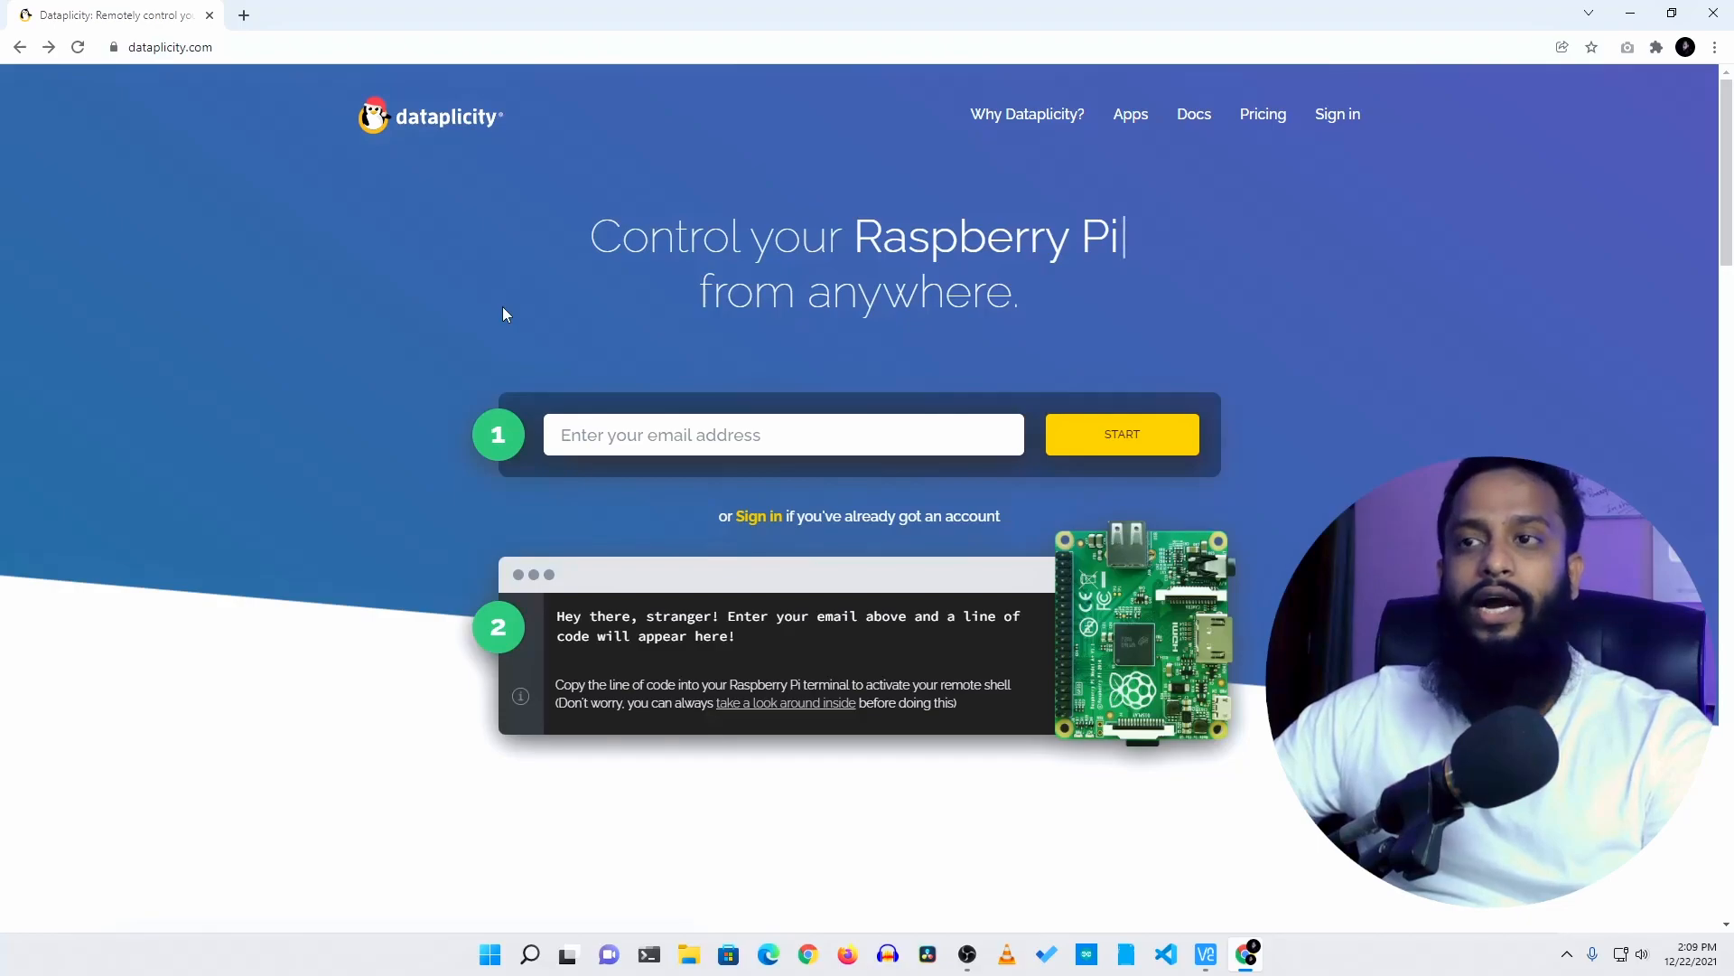
mouse_move(759, 515)
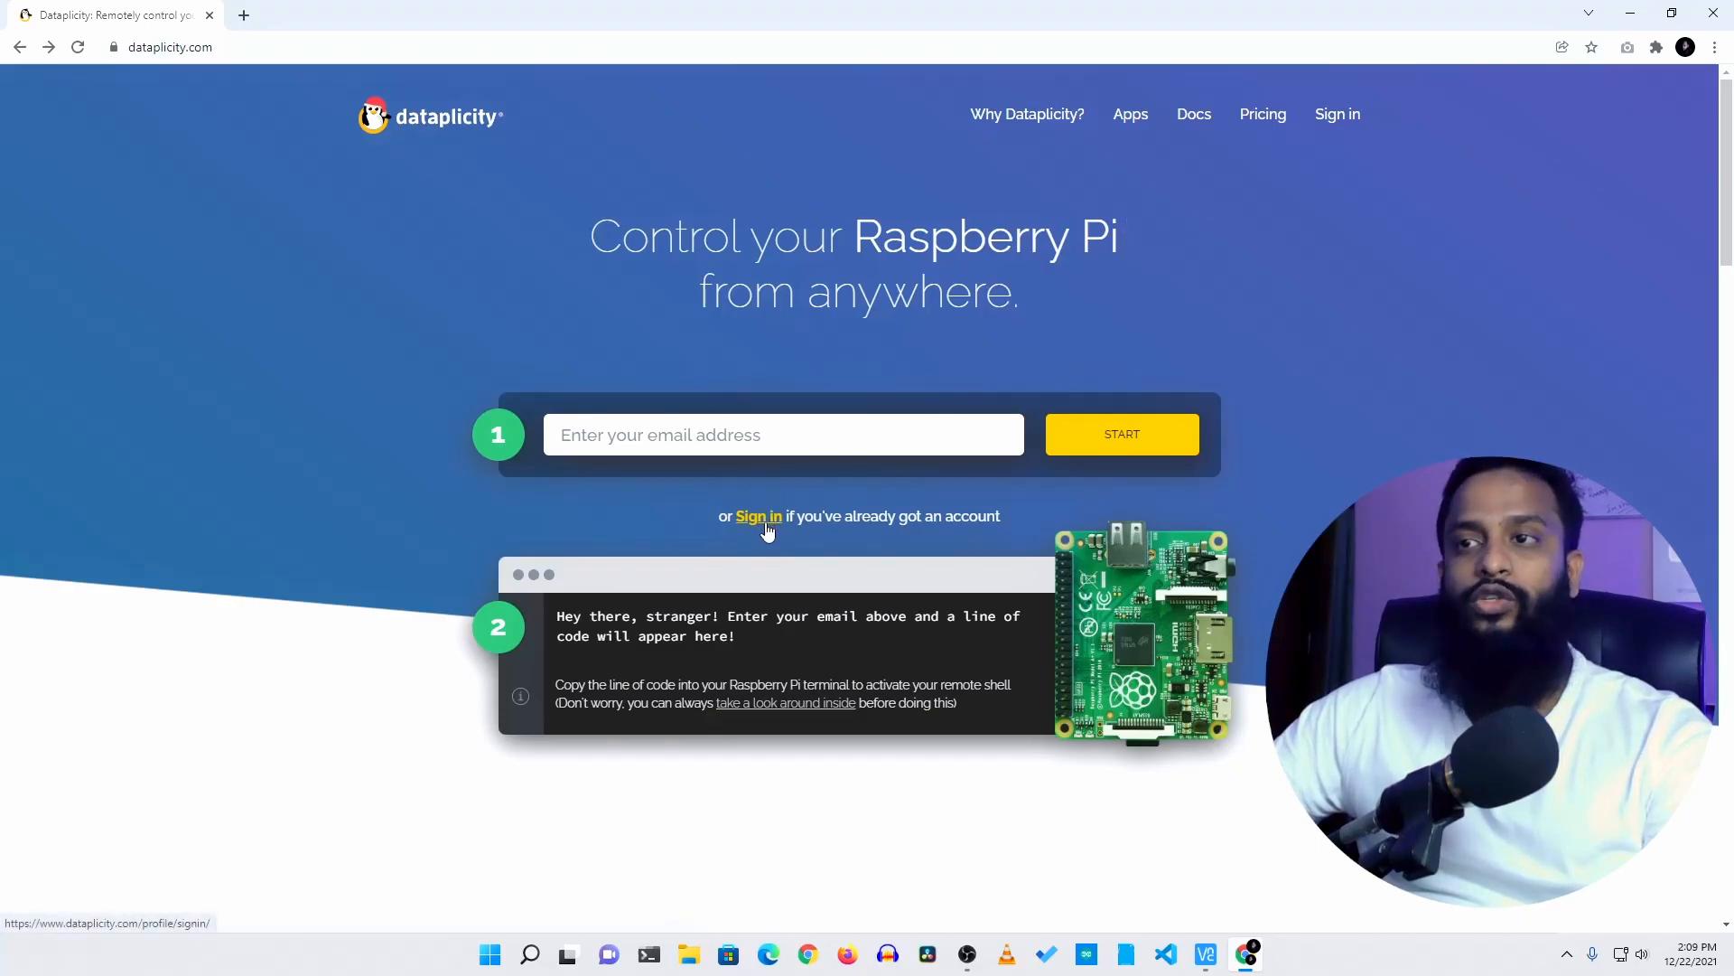
Sign in to the Dataplicity account and copy the curl install command
click(757, 517)
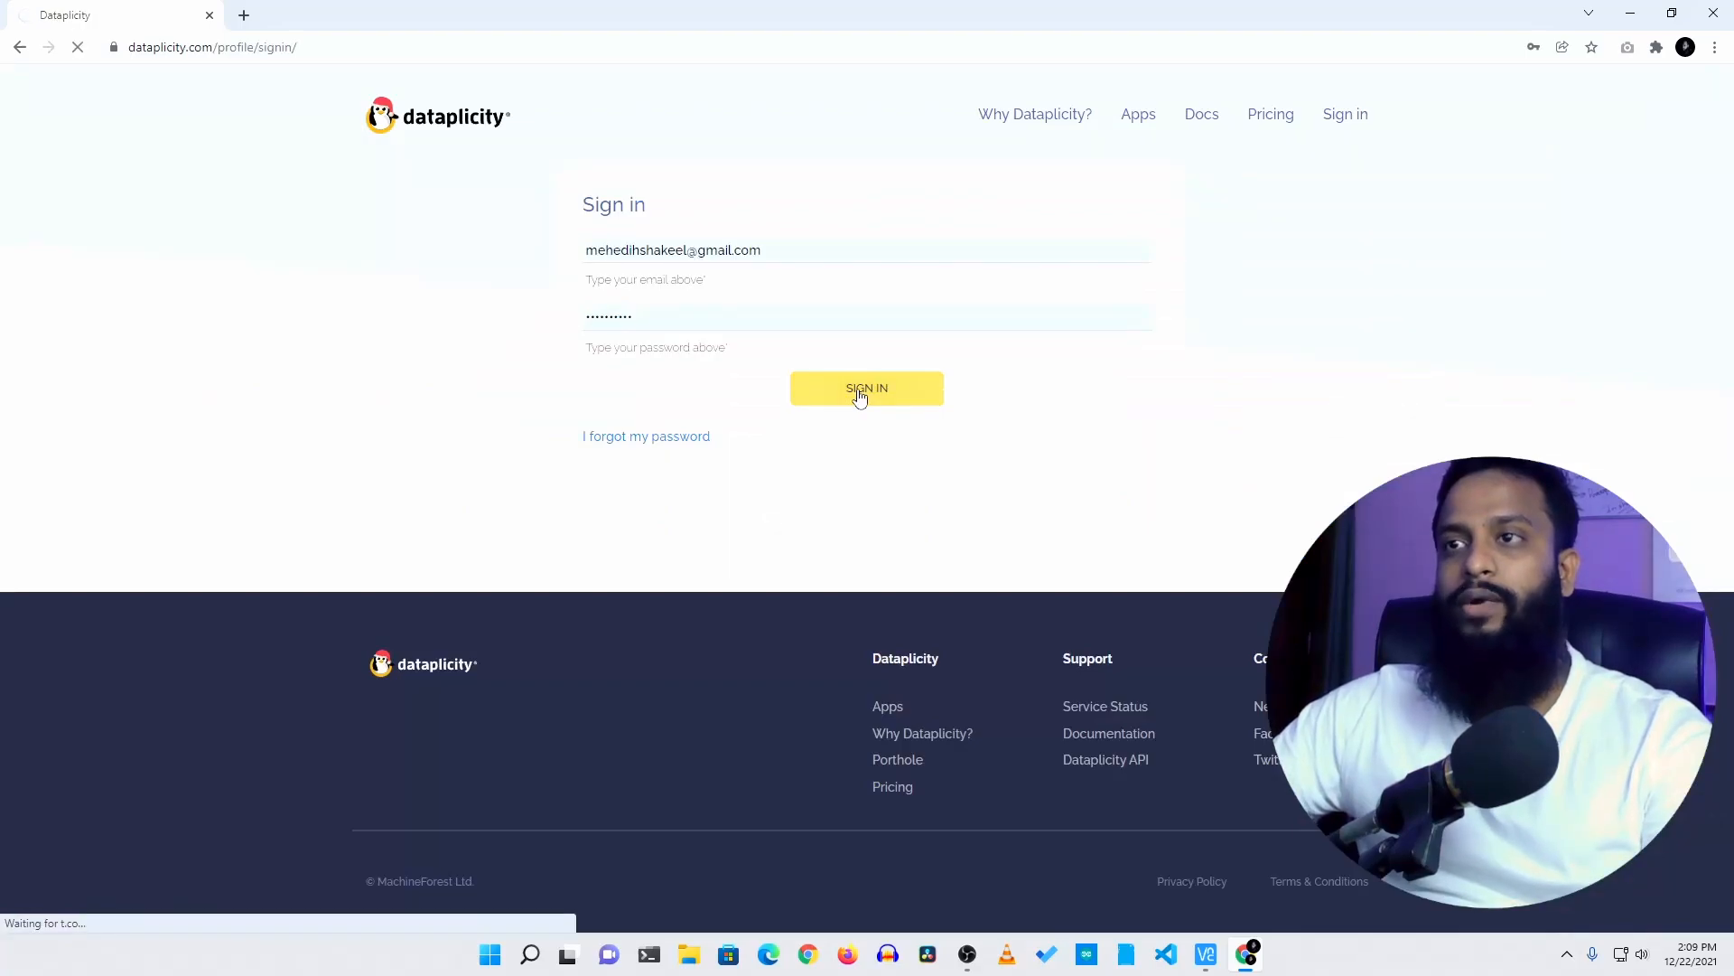
click(867, 389)
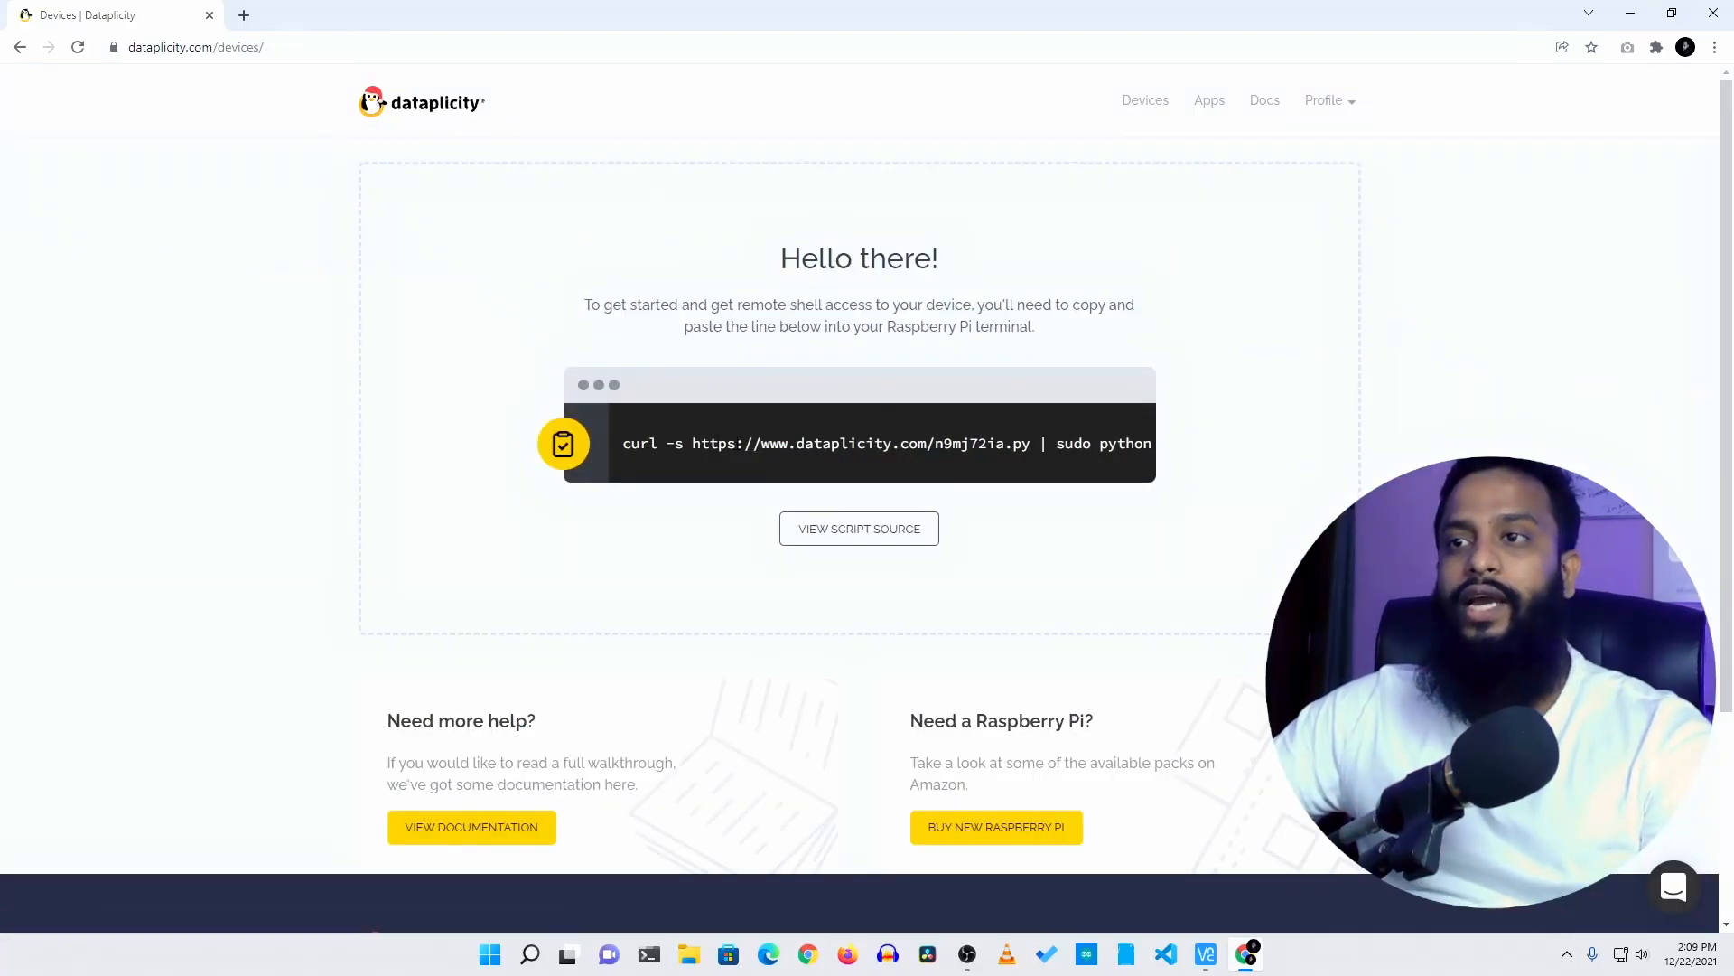
click(564, 444)
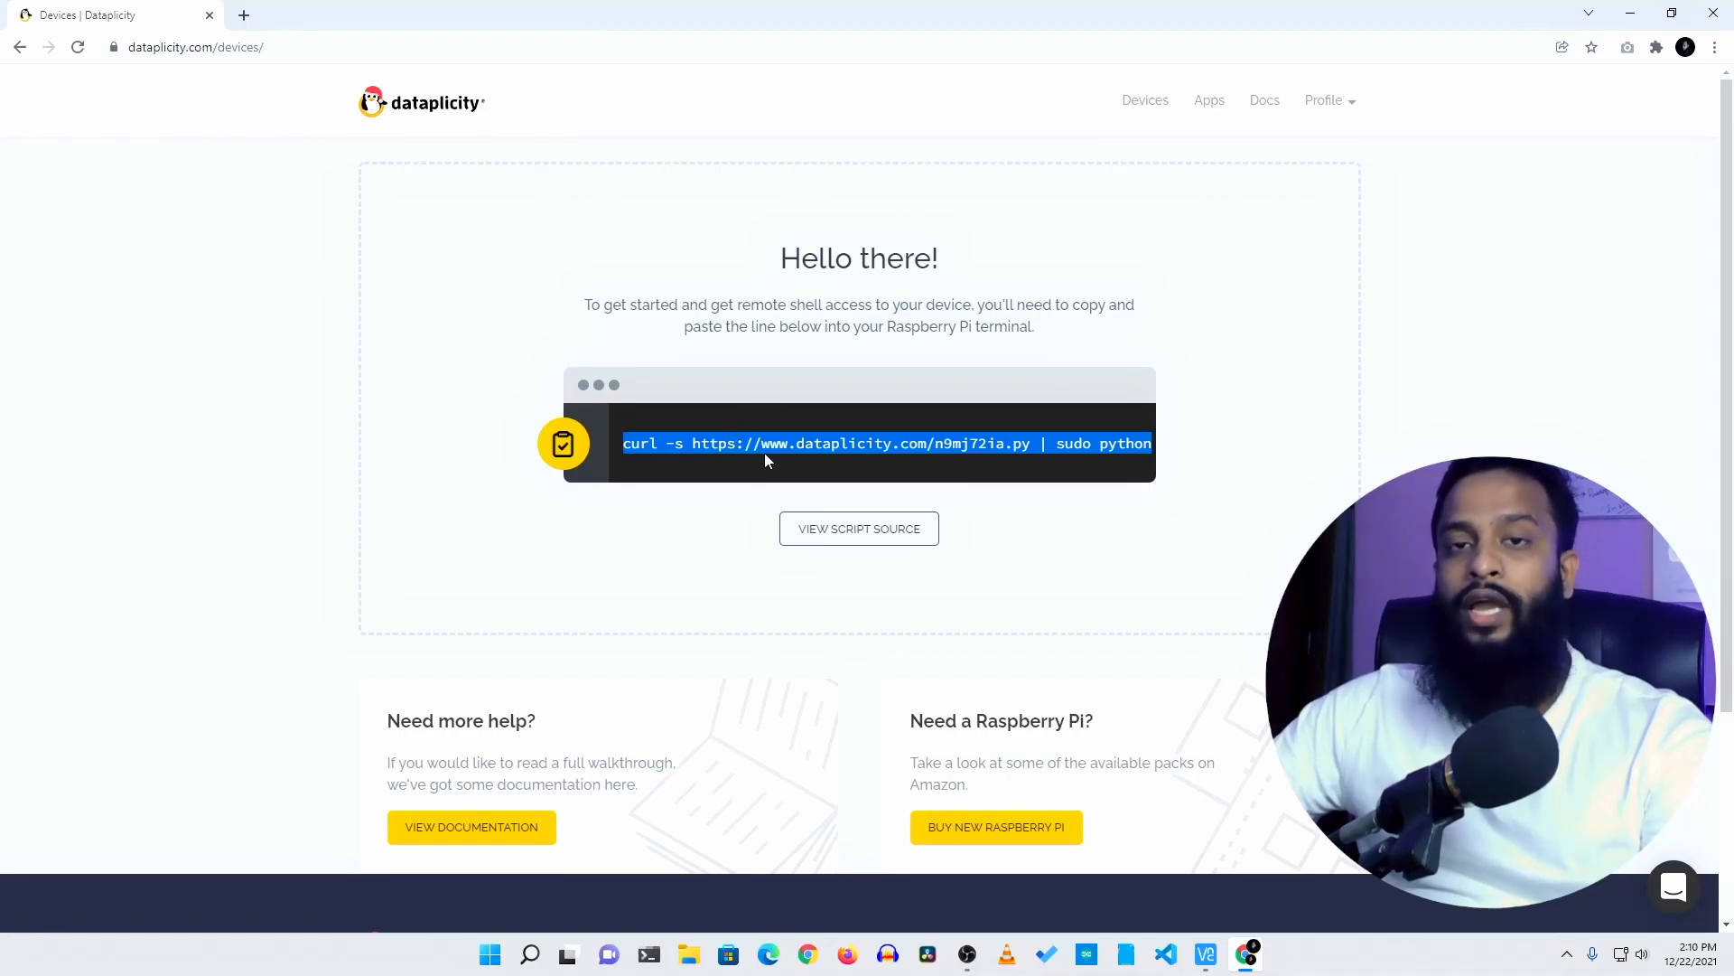
mouse_move(728, 500)
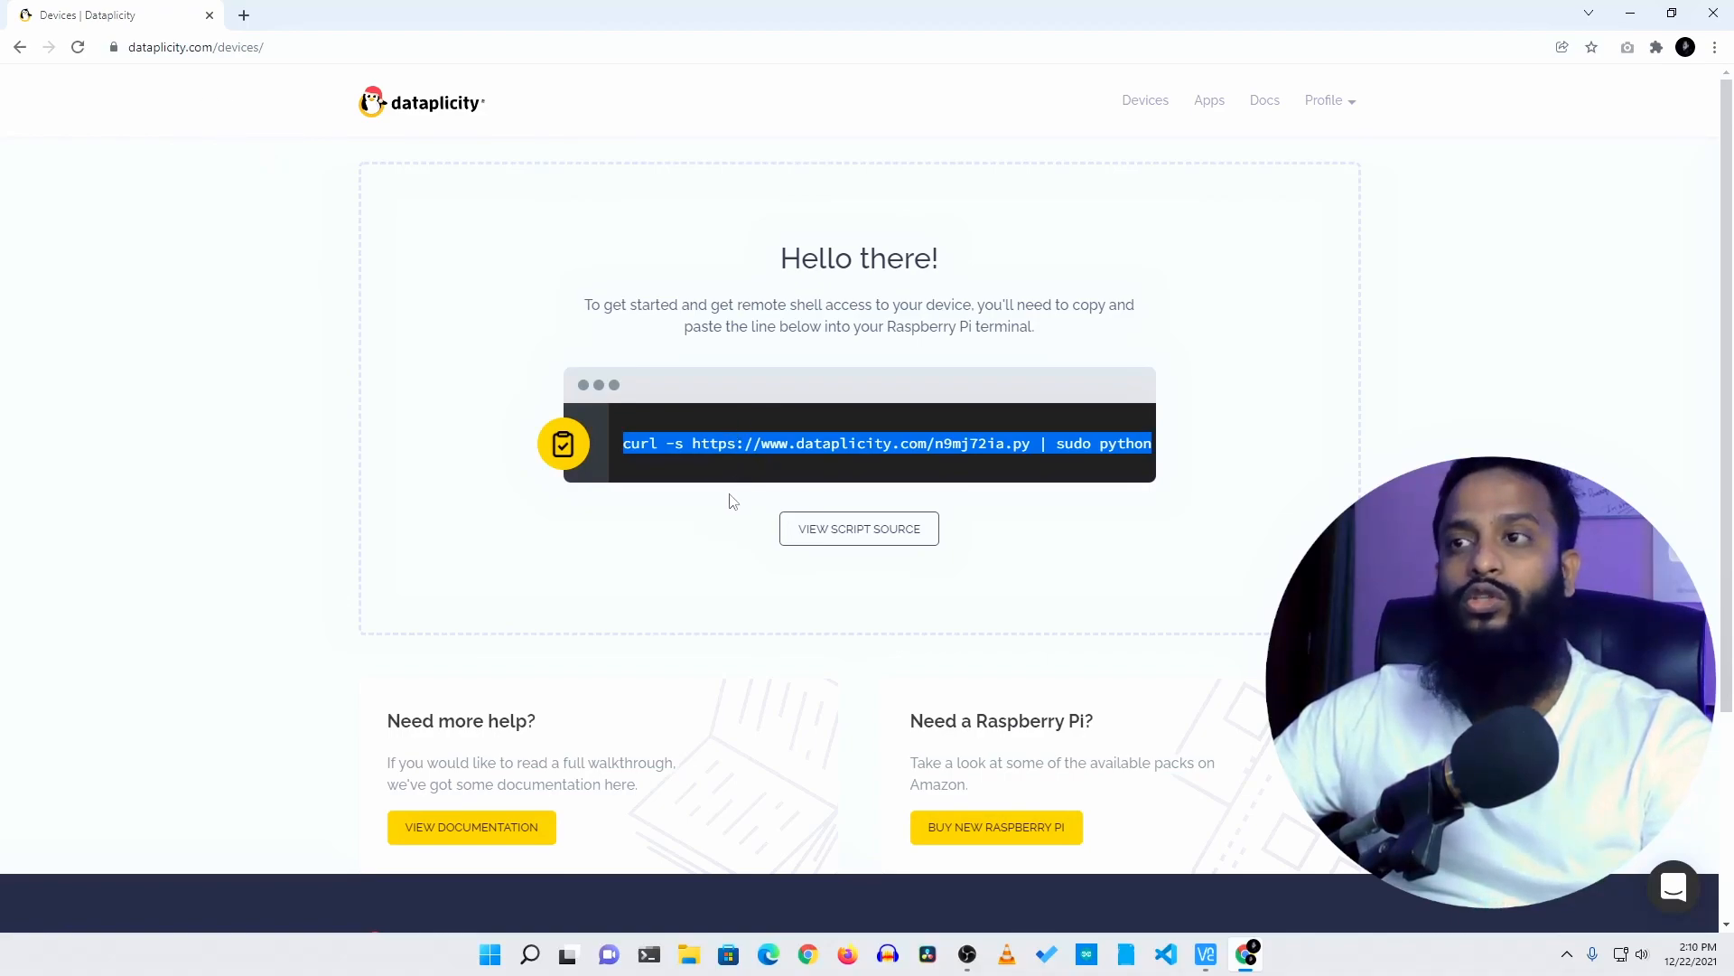
mouse_move(856, 537)
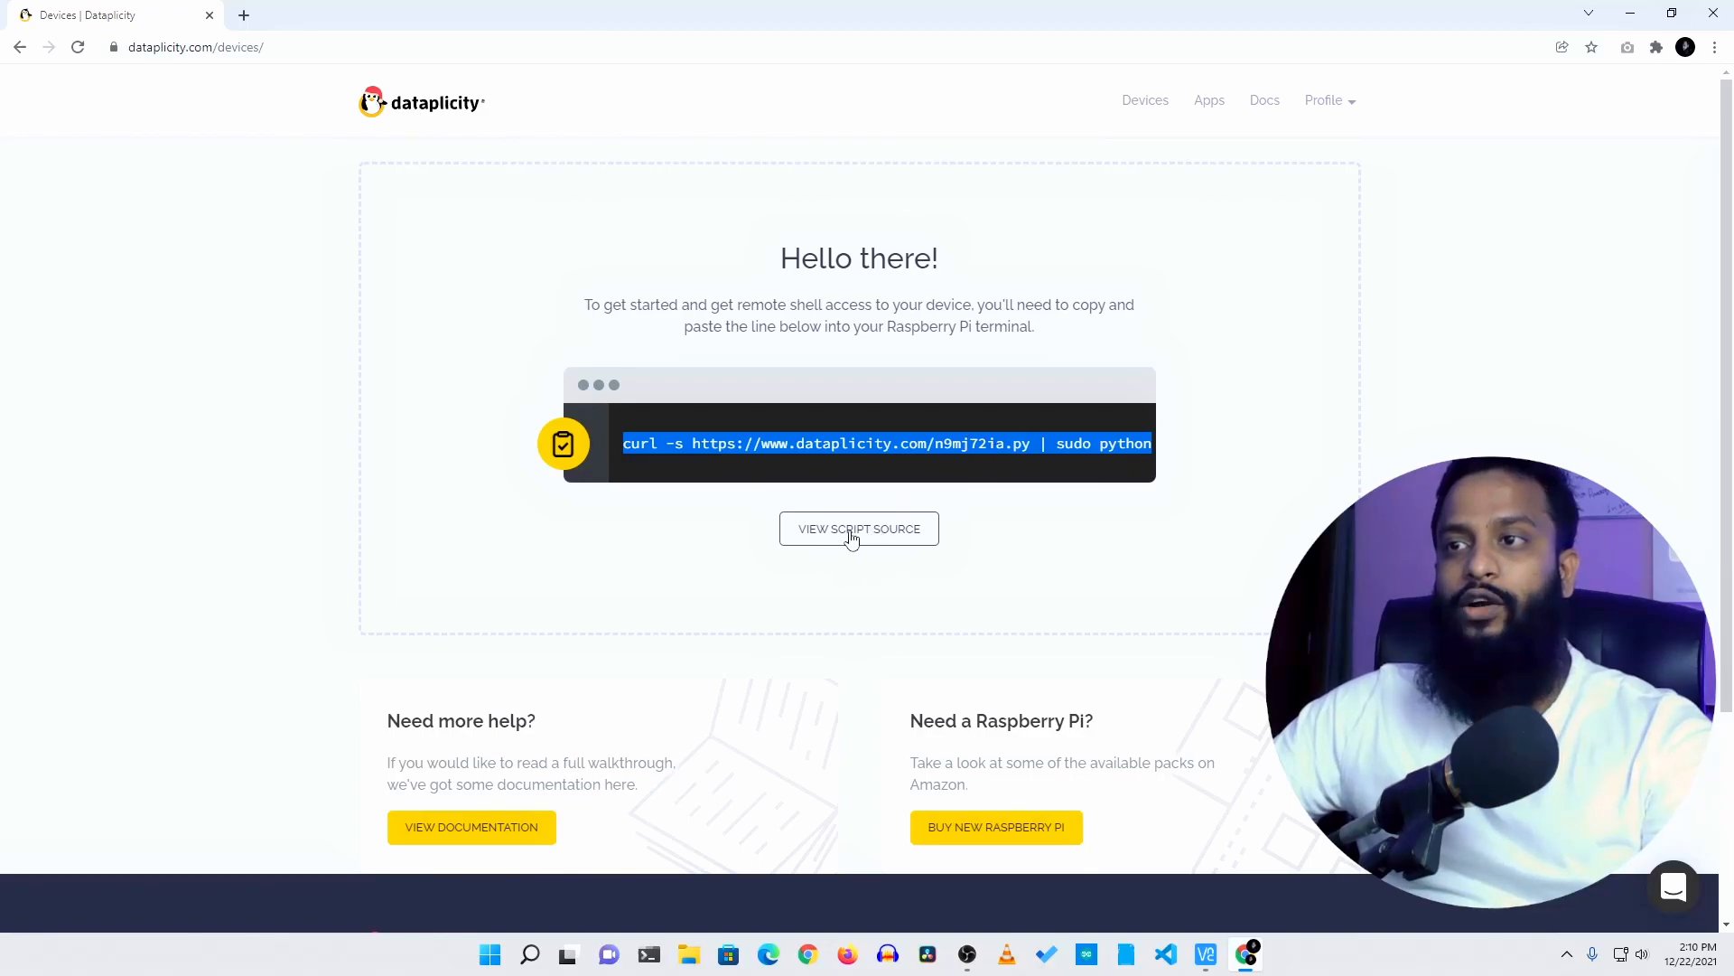
View the installer script's source code and scroll through it
click(858, 528)
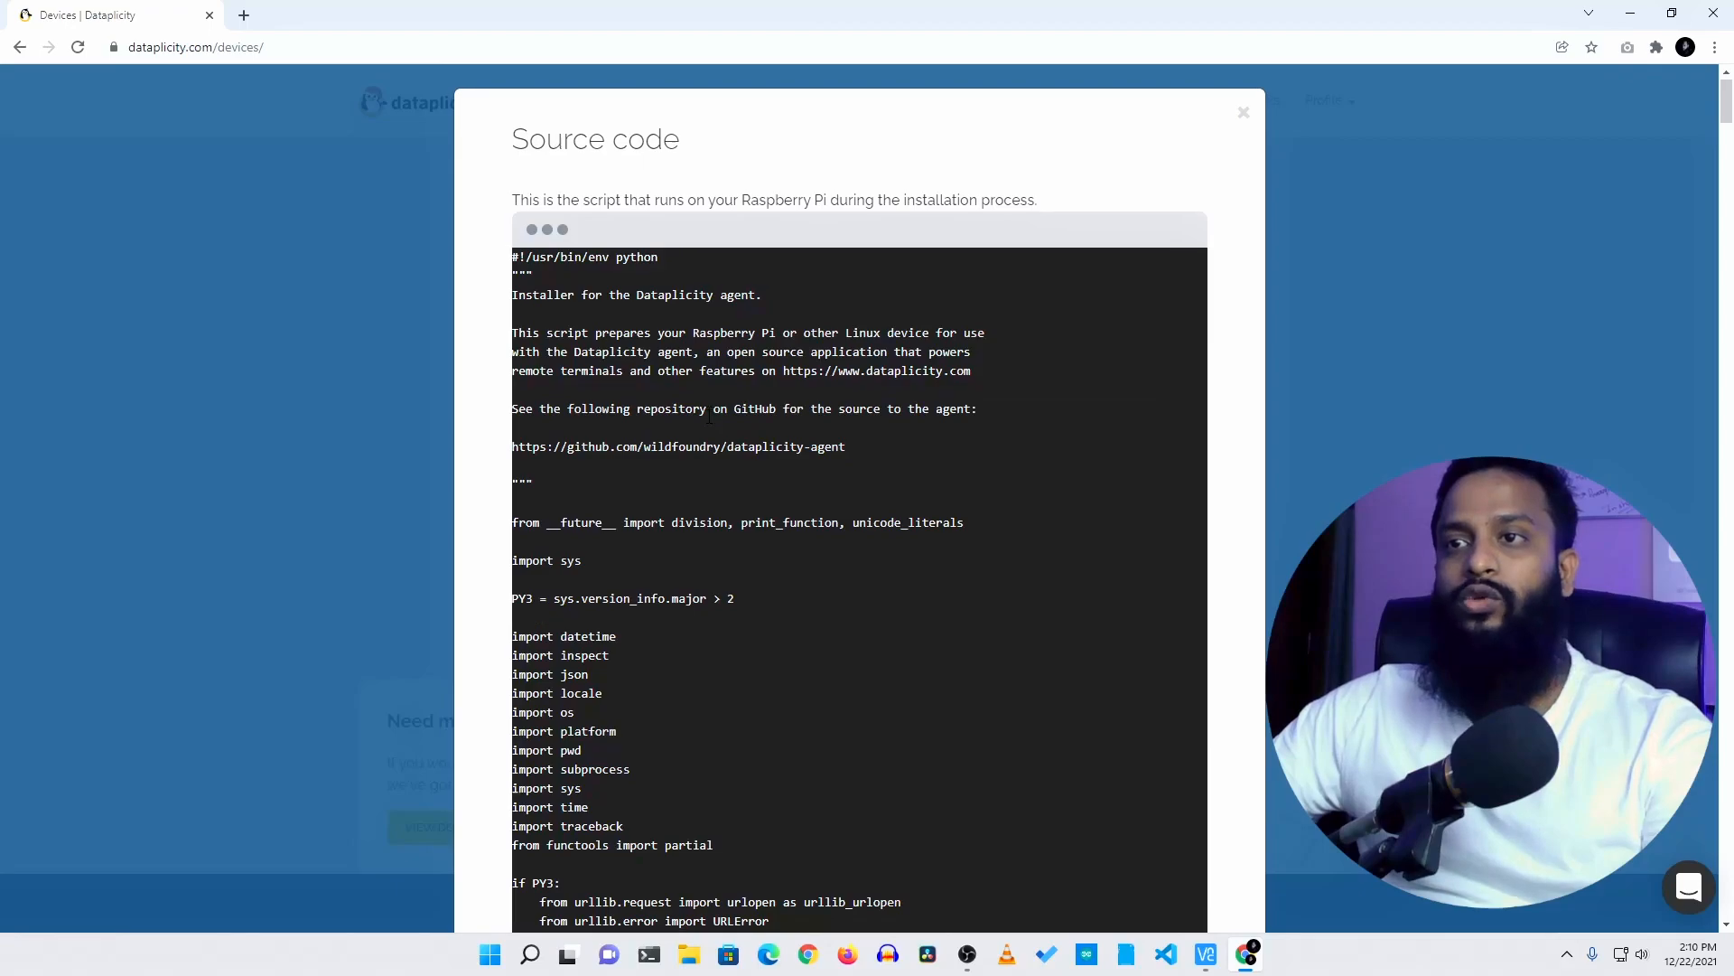
scroll(down, 3)
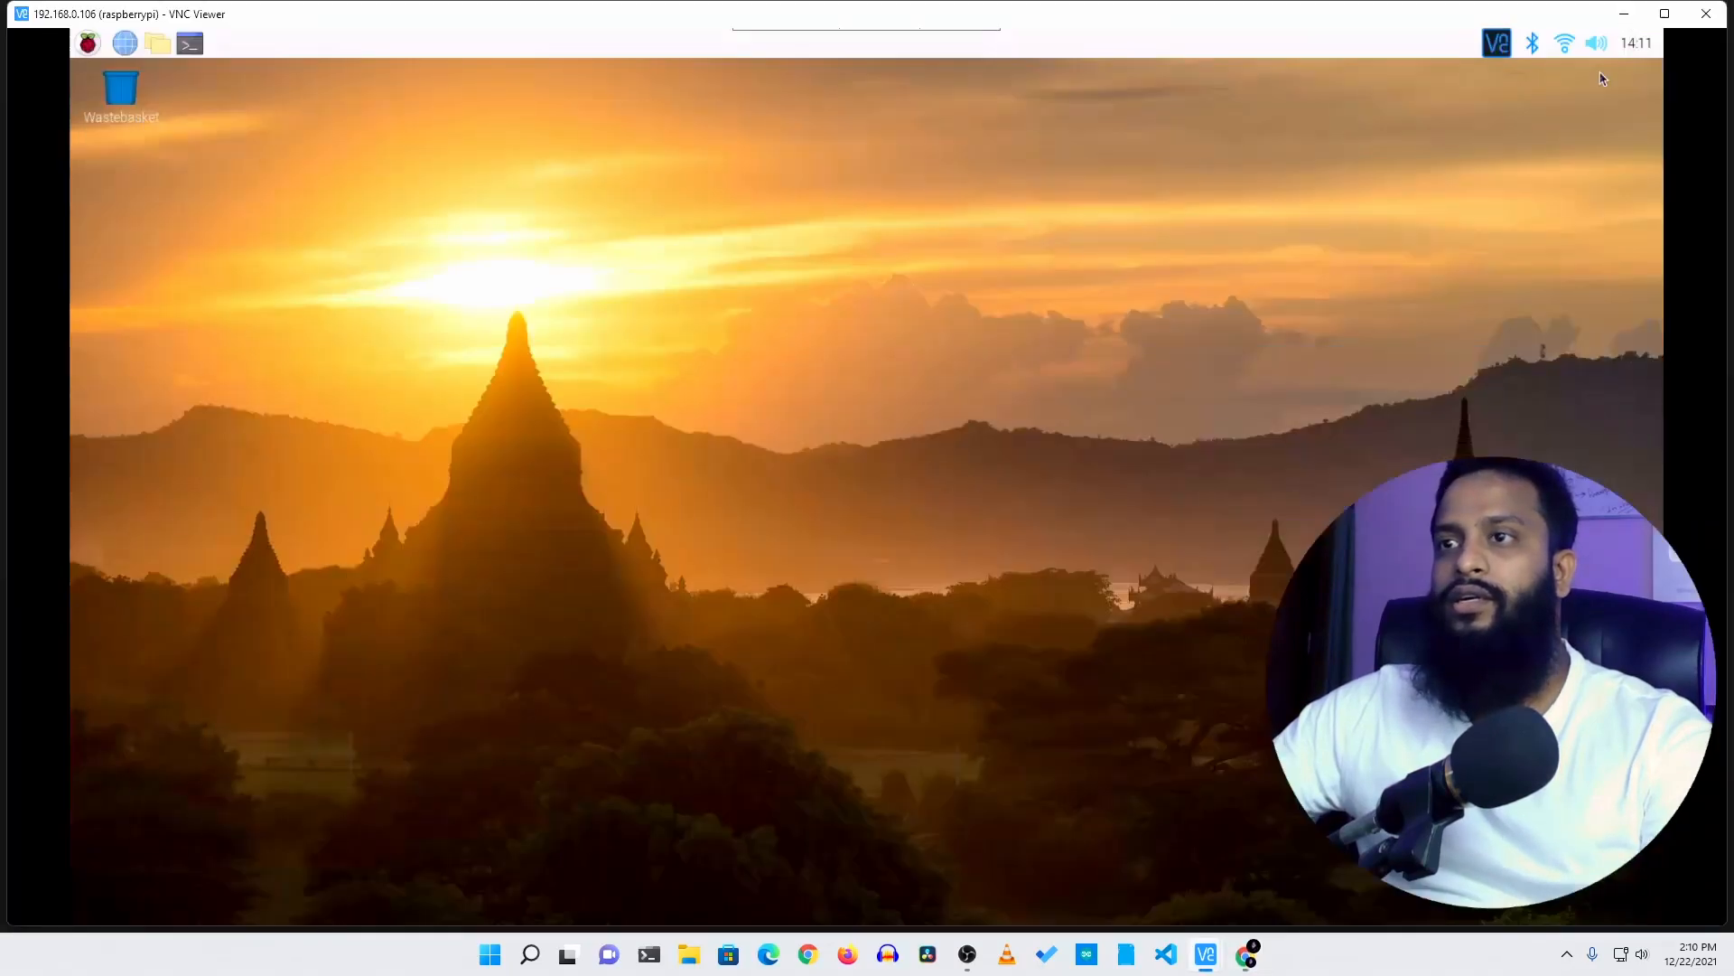
Open a root terminal on the Raspberry Pi via sudo and paste the curl install command
click(190, 44)
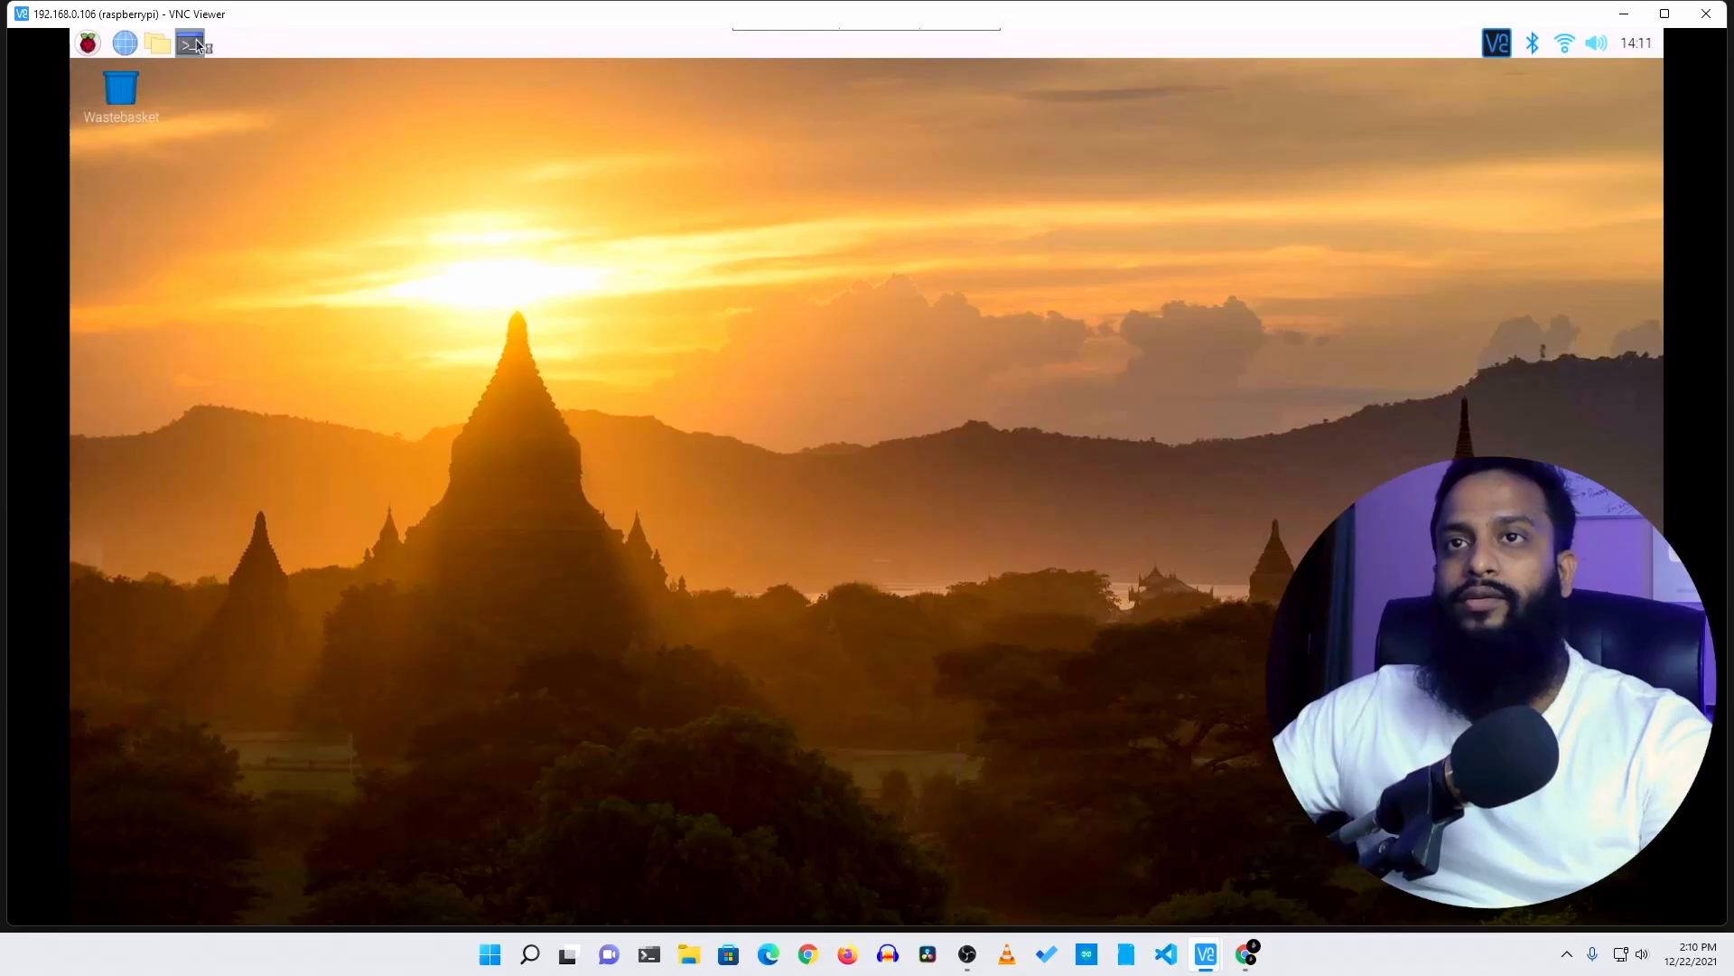
click(190, 43)
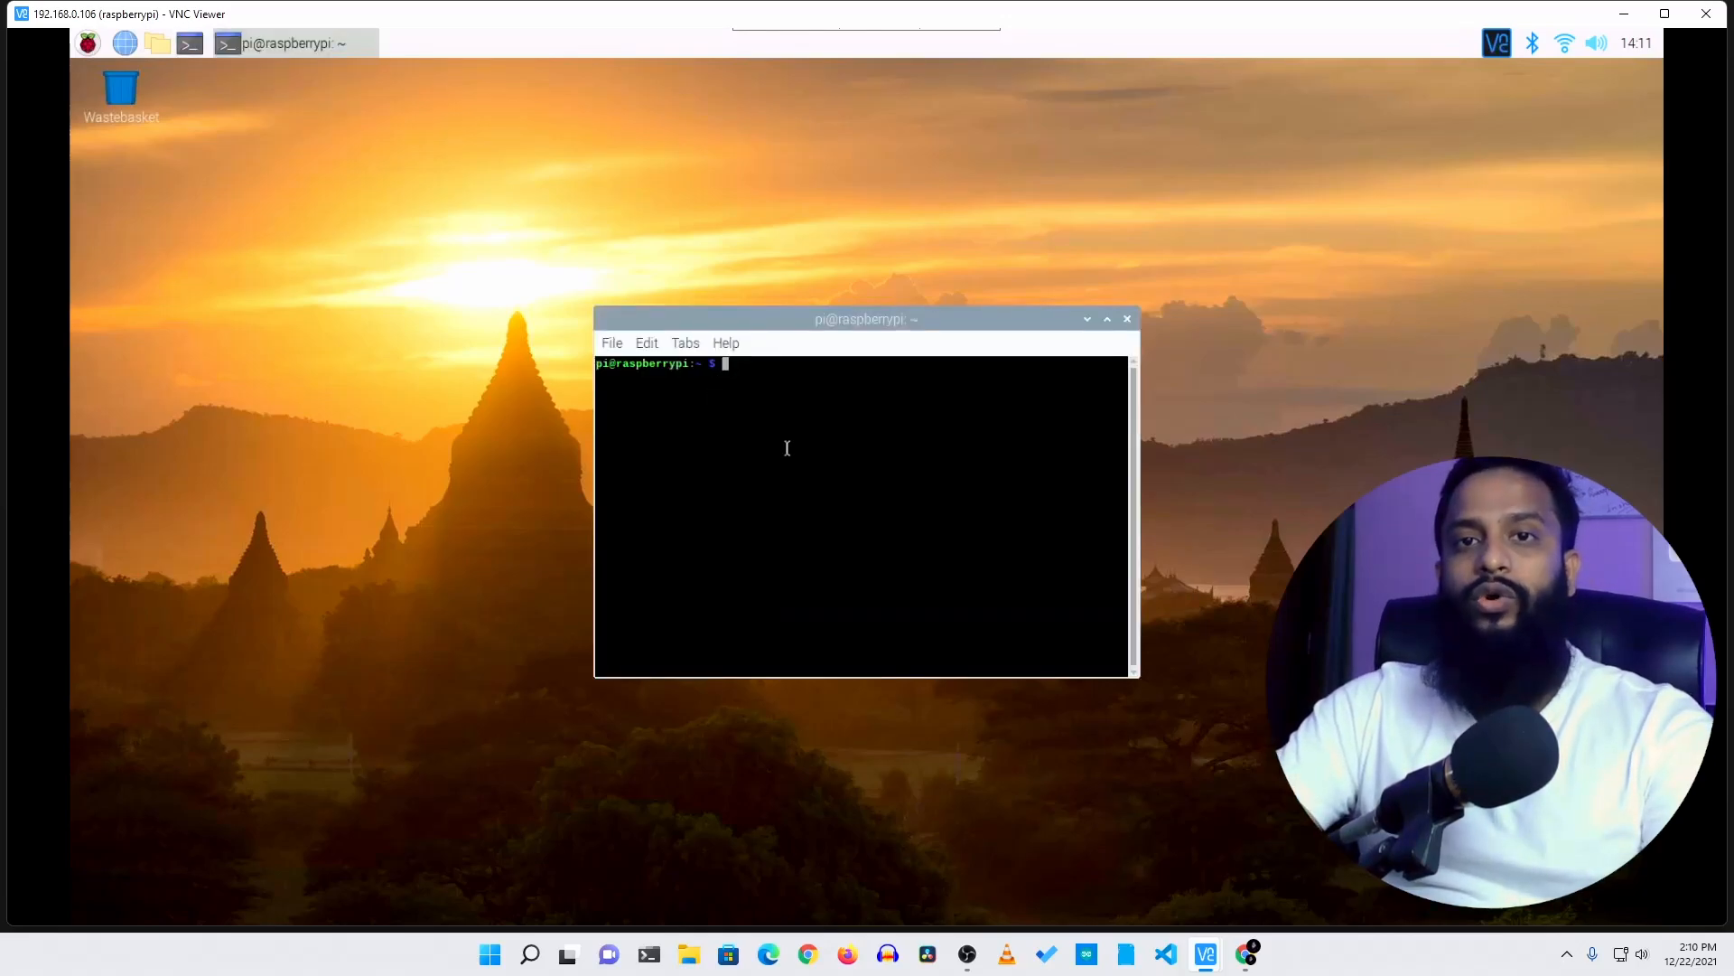
text(sud)
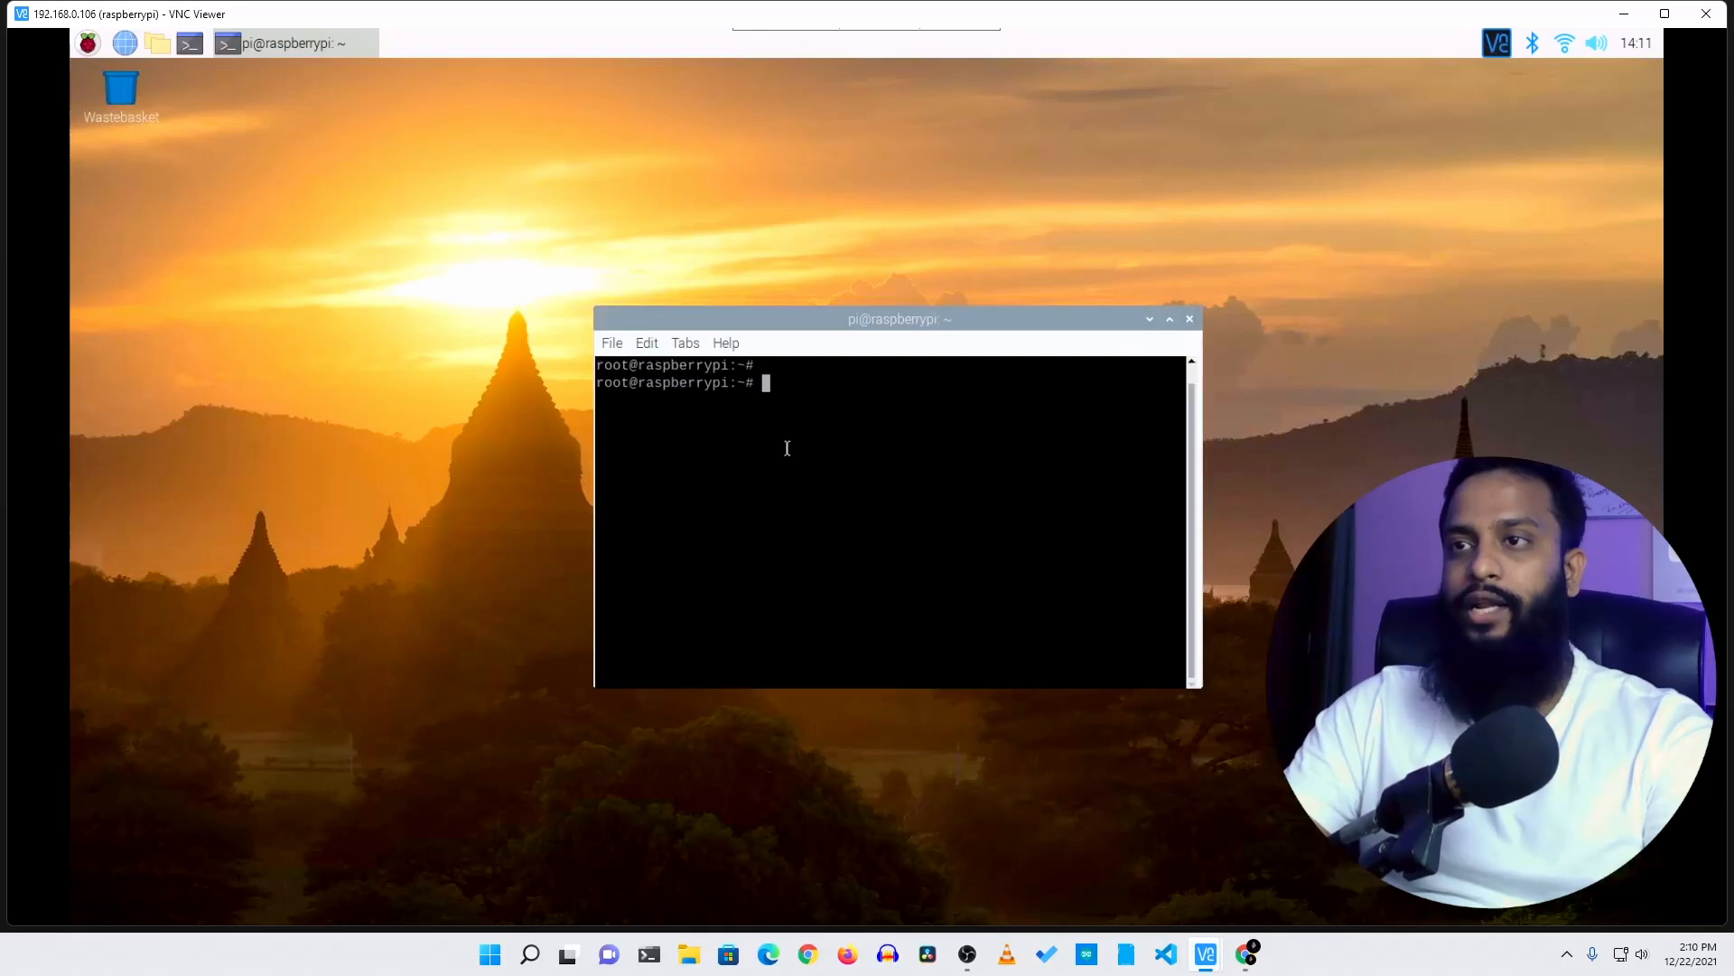
right_click(756, 443)
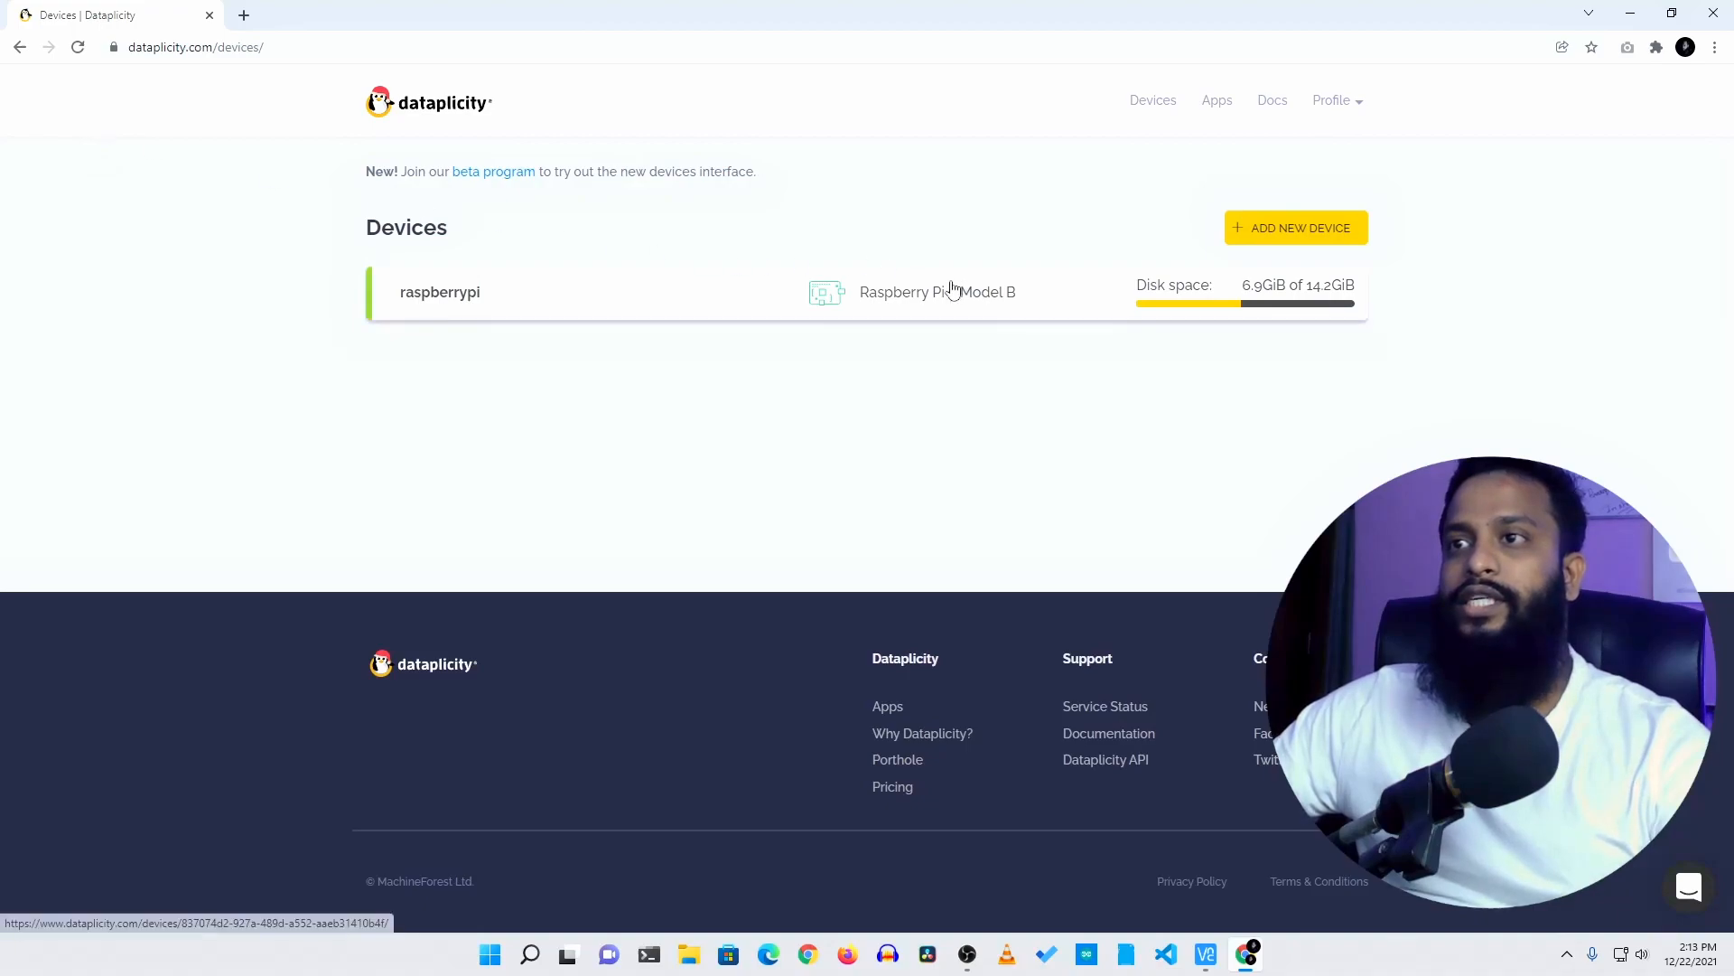
mouse_move(1026, 318)
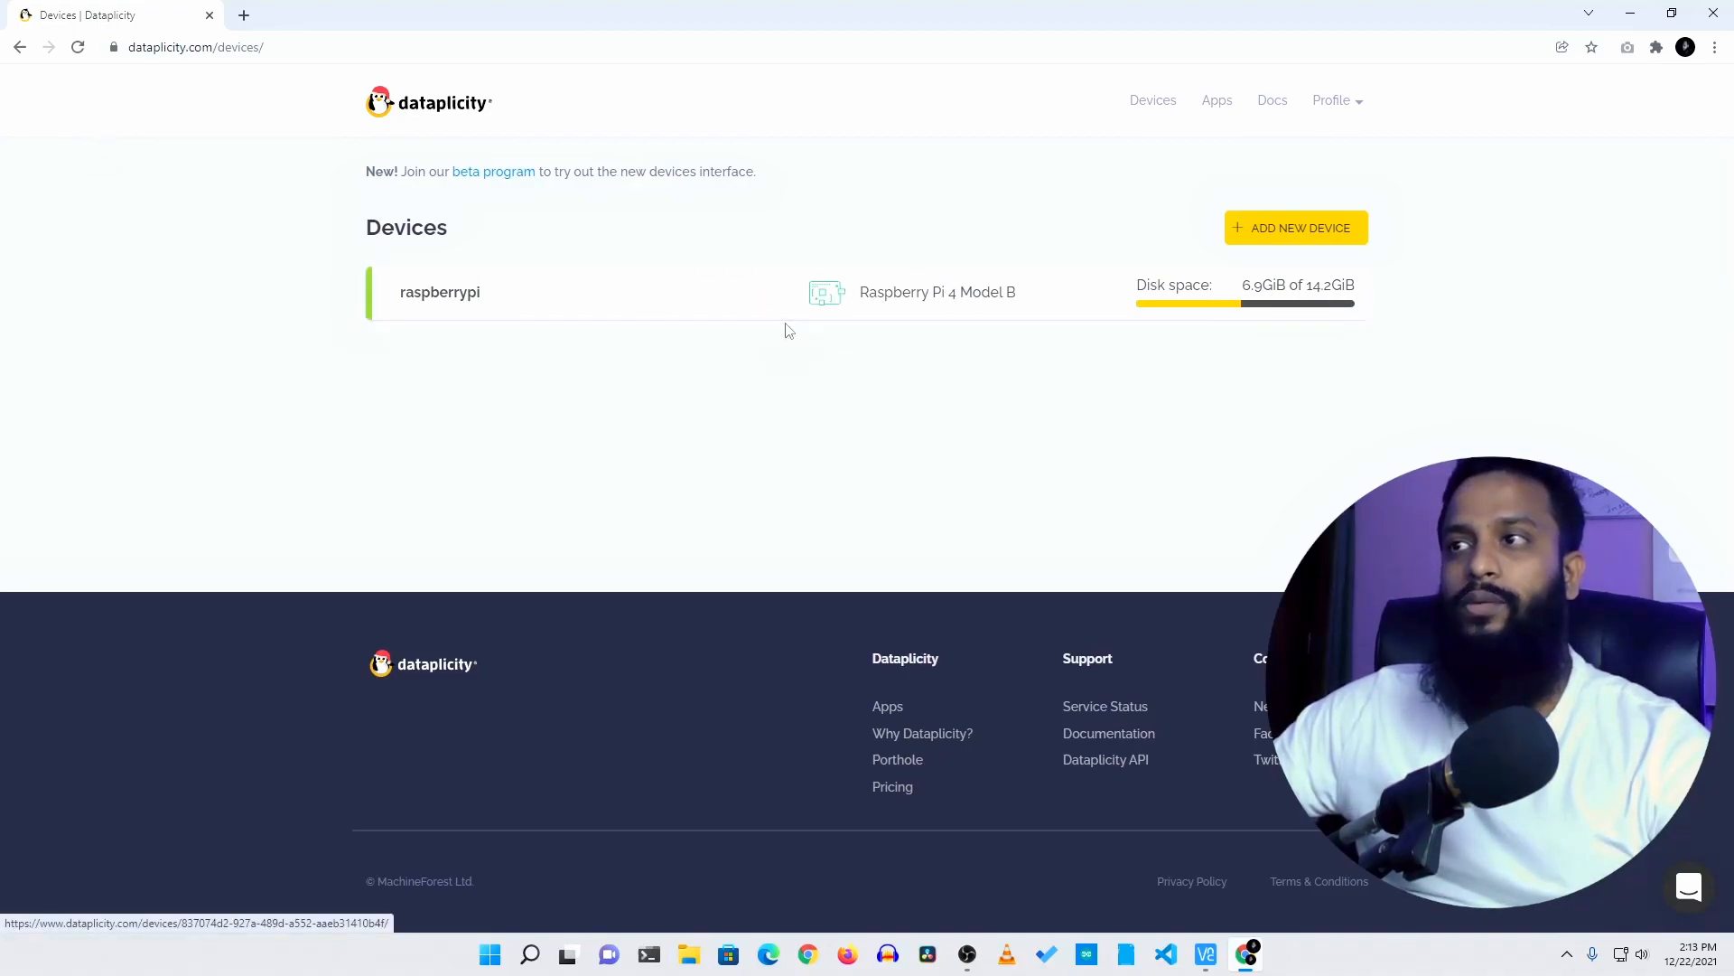
Open the raspberrypi device's remote terminal in the browser and run ls
click(439, 292)
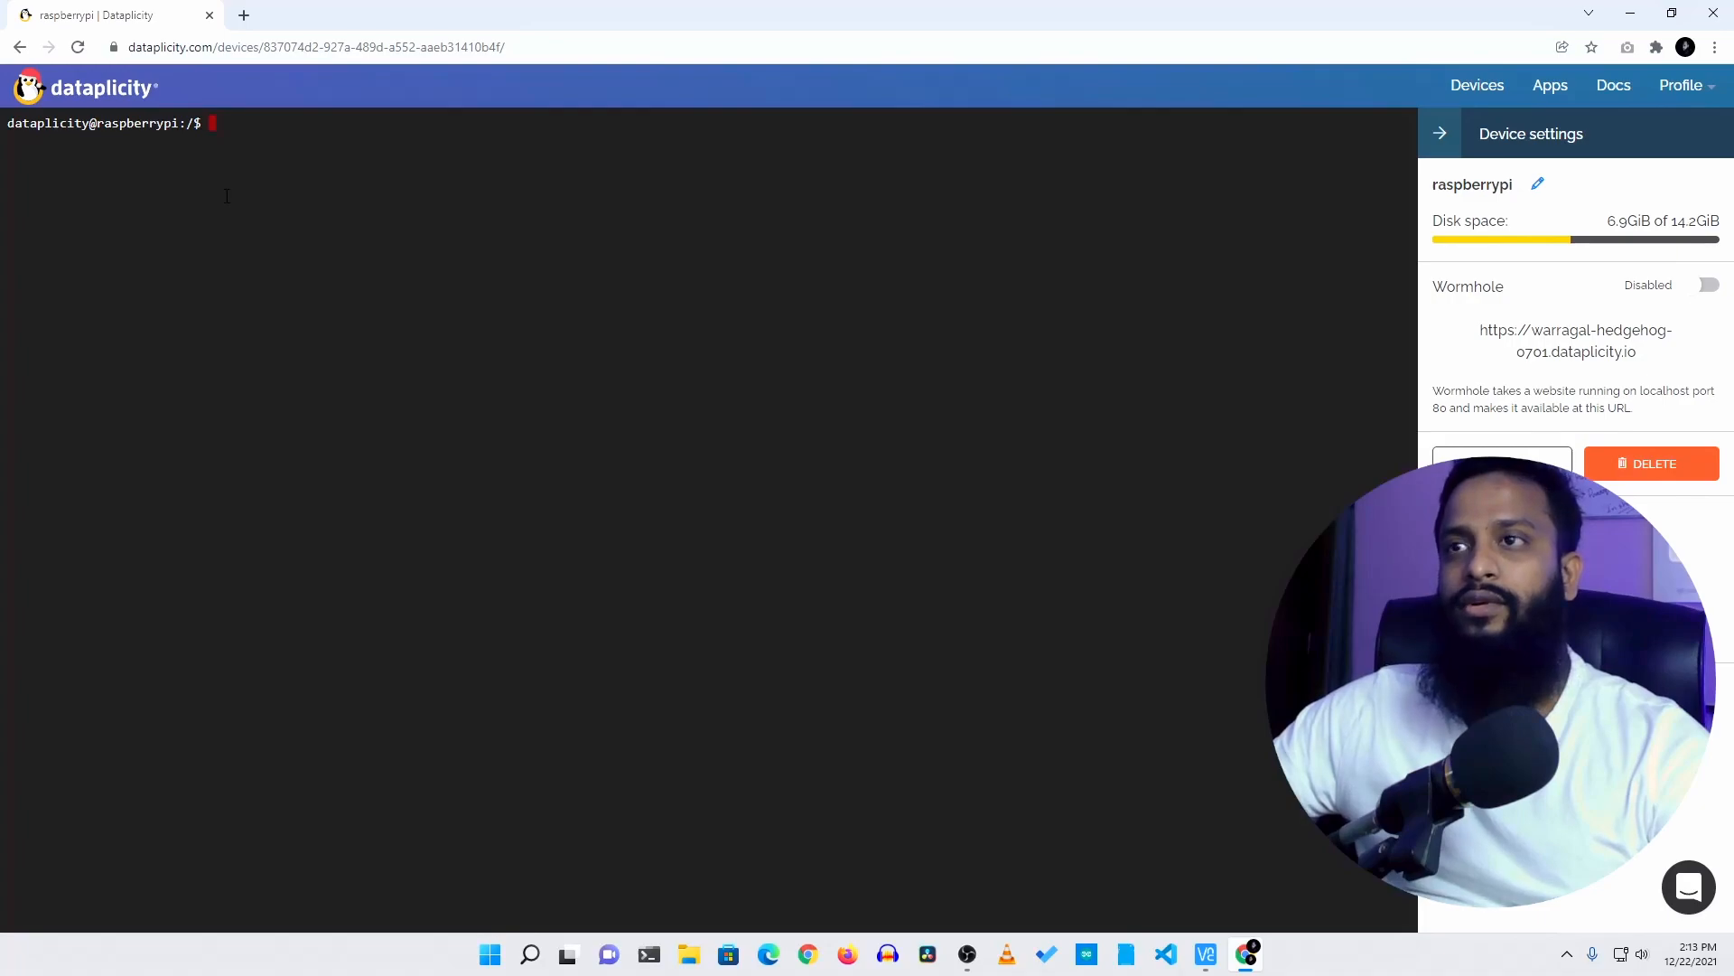
text(ls)
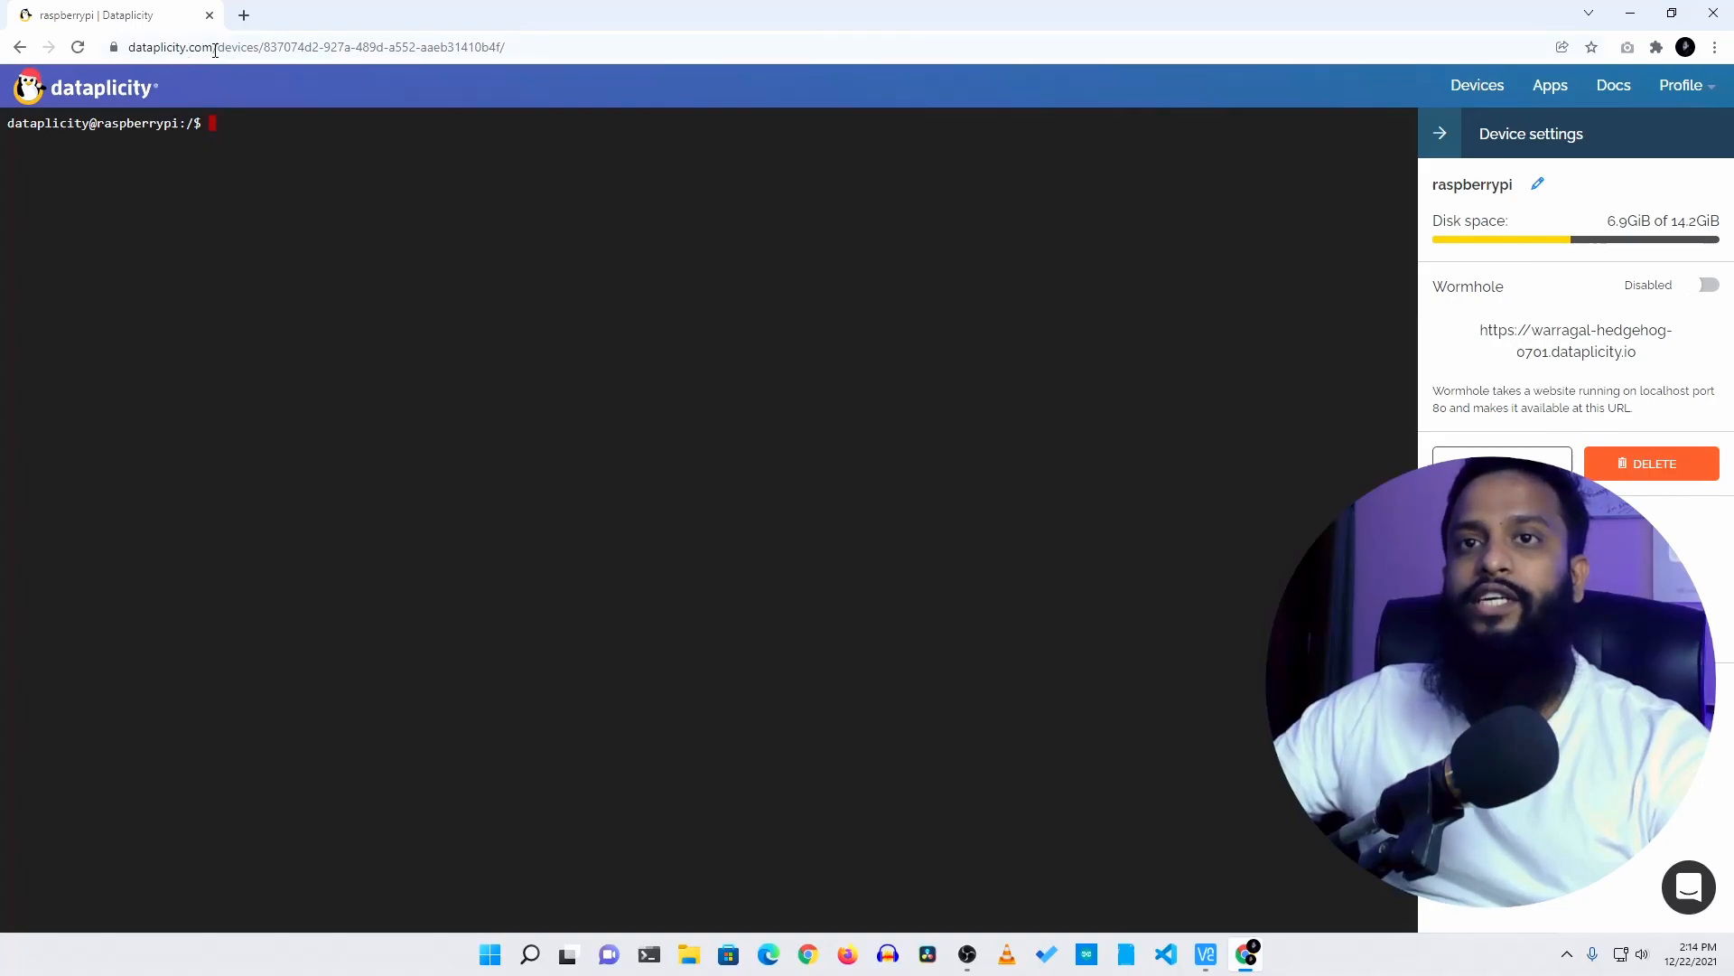
mouse_move(816, 318)
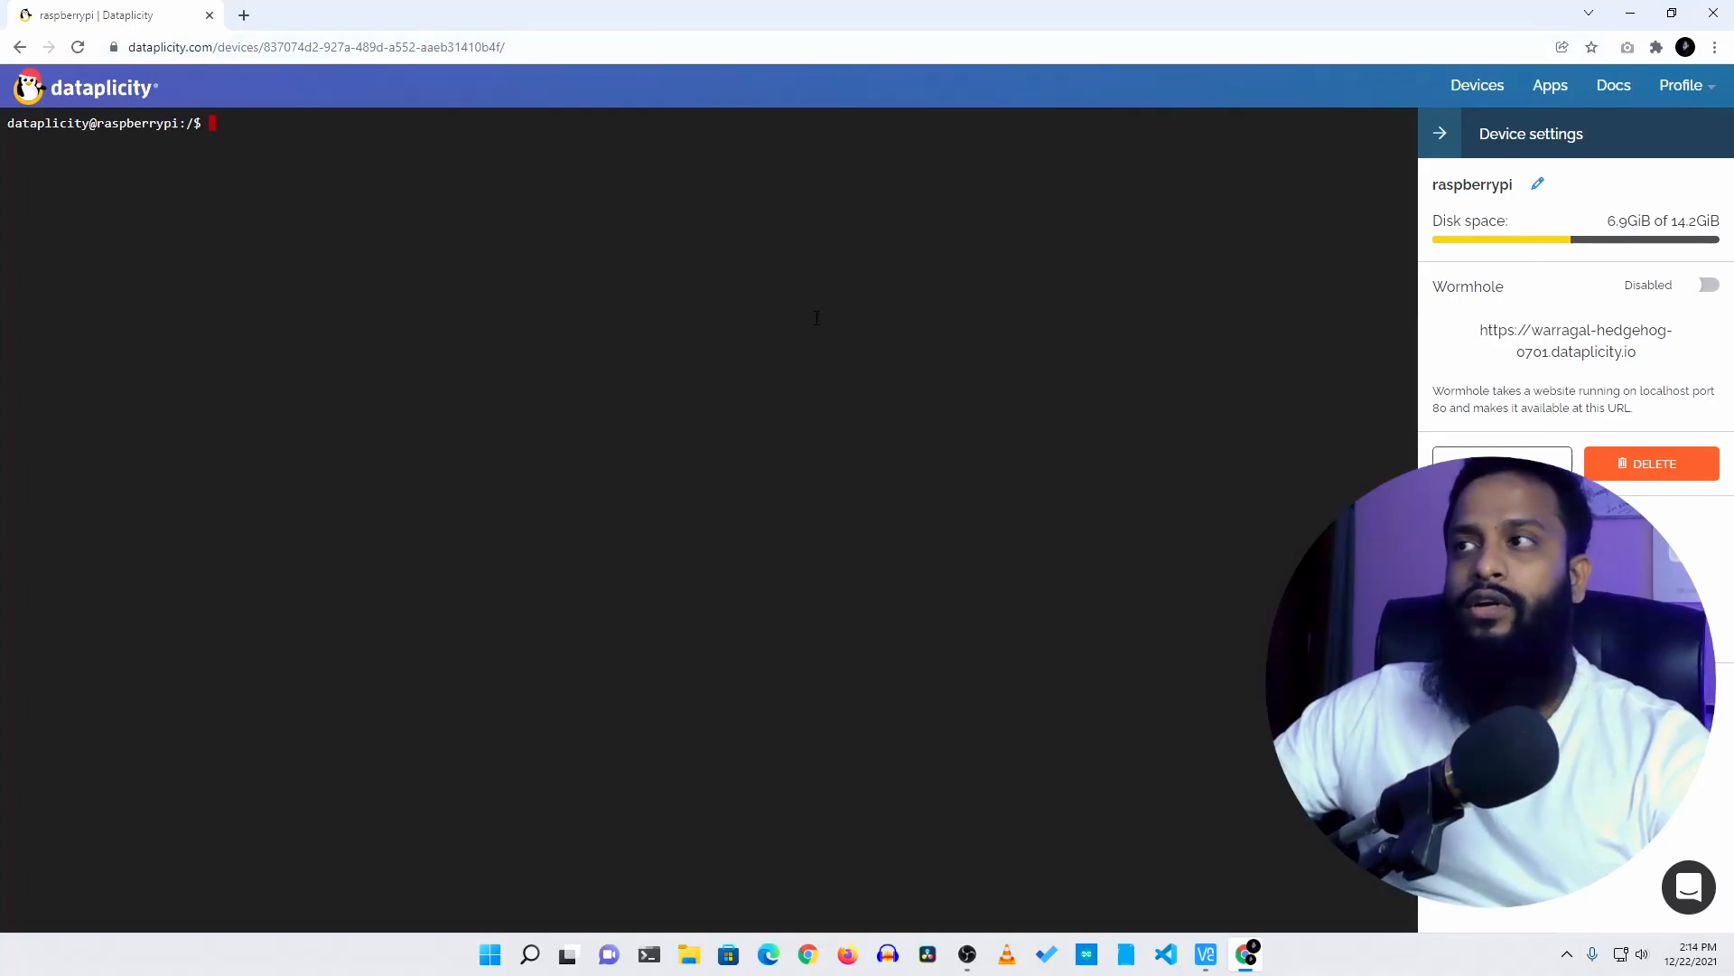
mouse_move(284, 264)
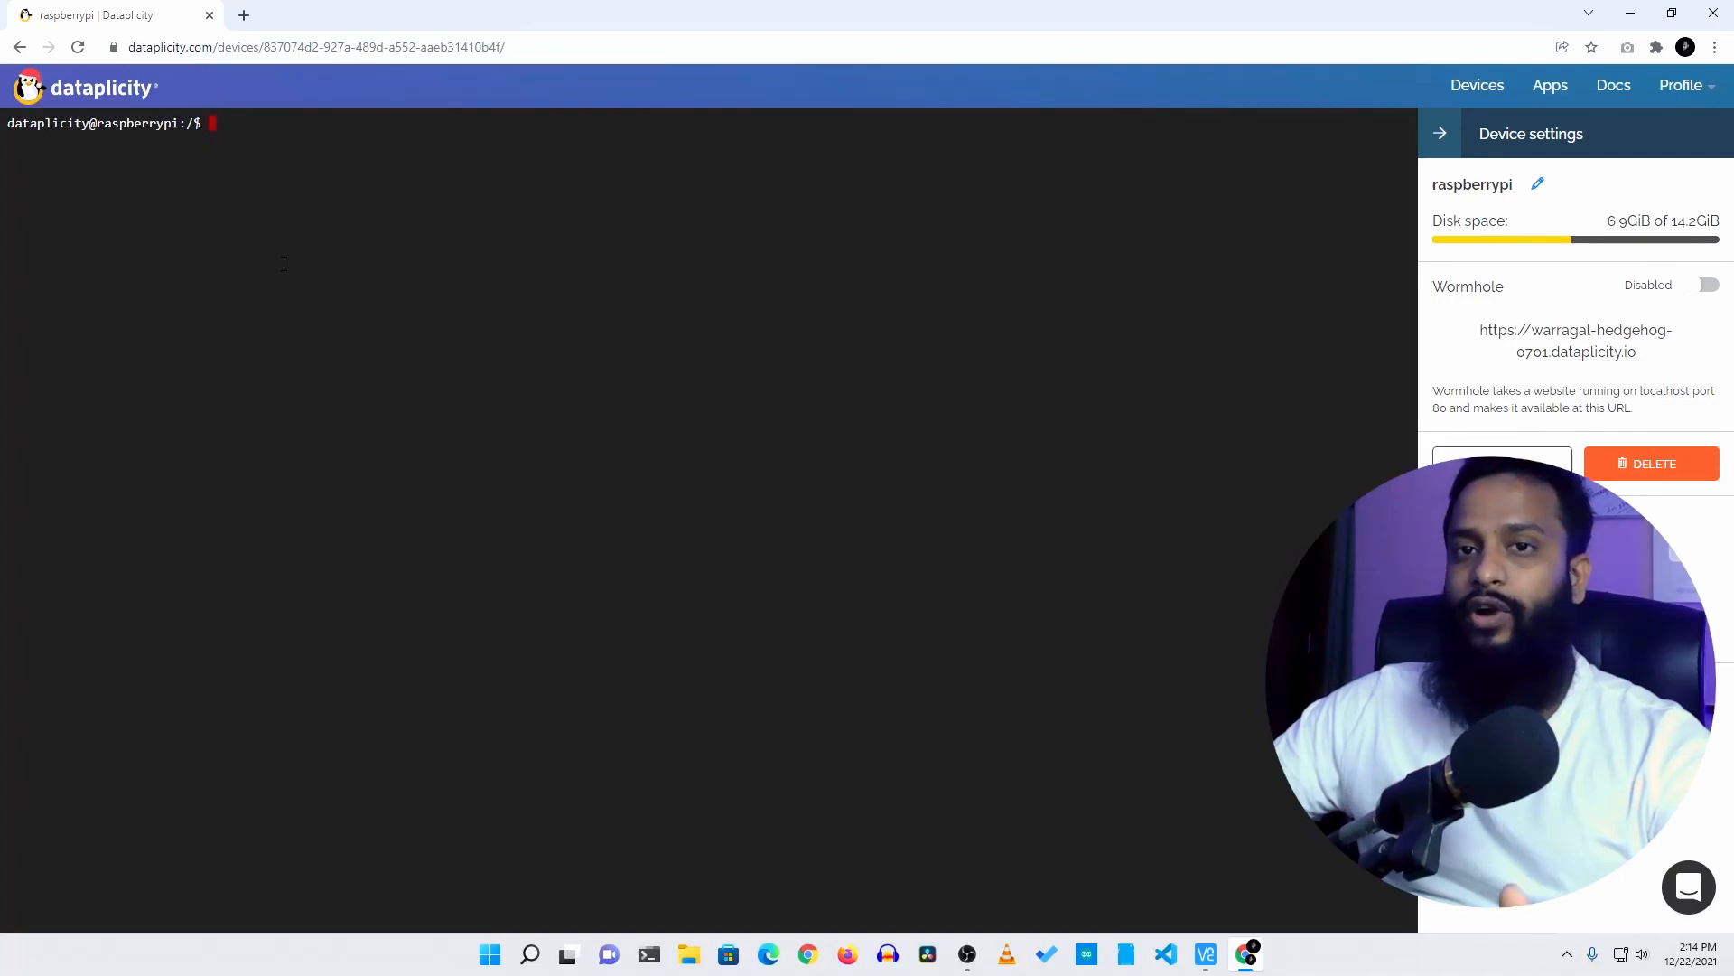